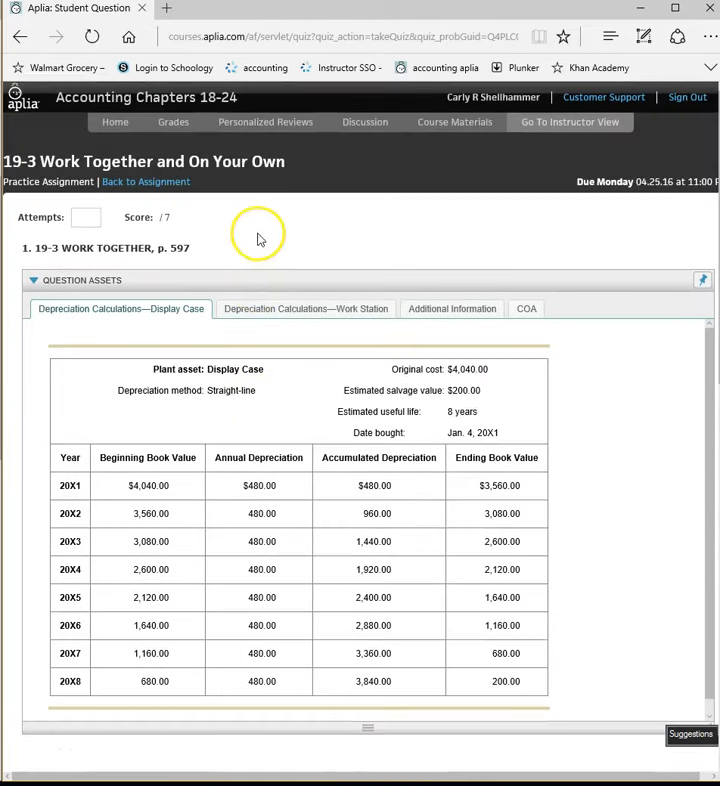
Review the display case depreciation schedule and the assets' additional information table.
scroll(down, 3)
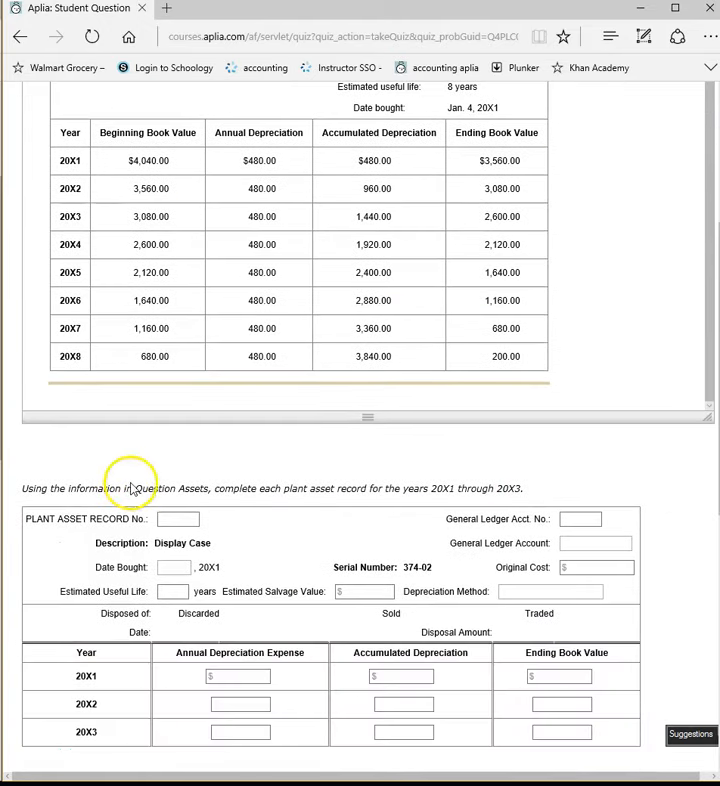
mouse_move(238, 464)
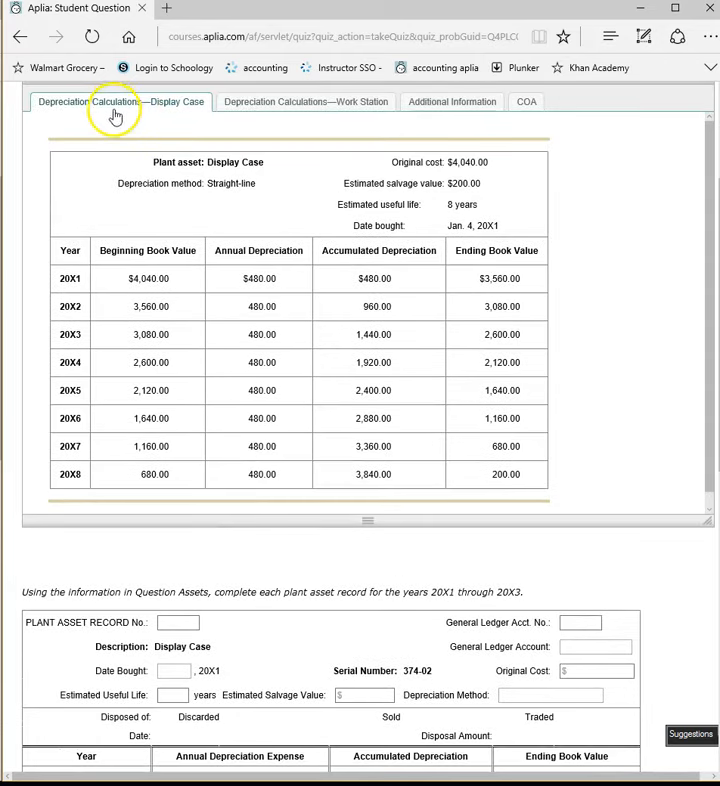
mouse_move(258, 102)
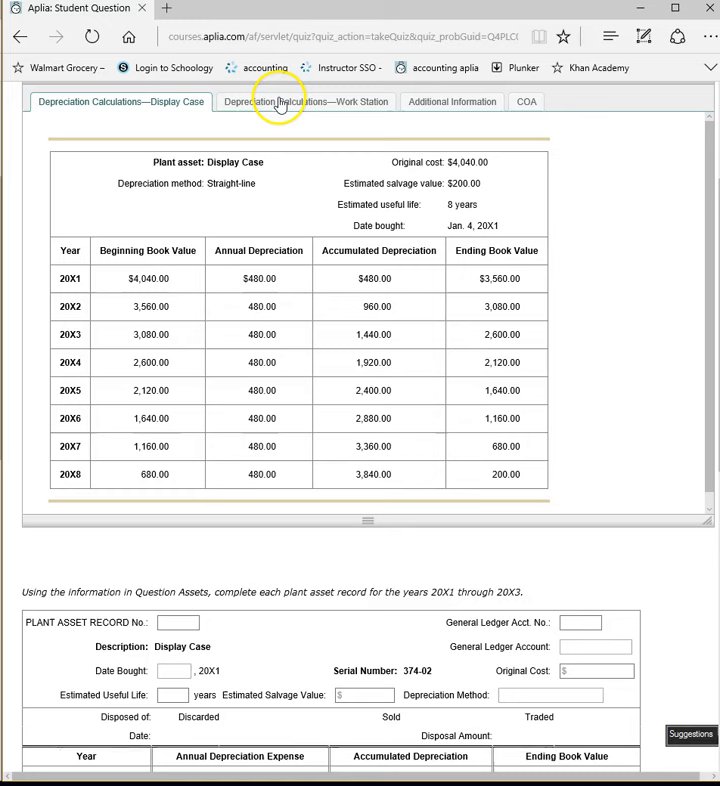
click(452, 102)
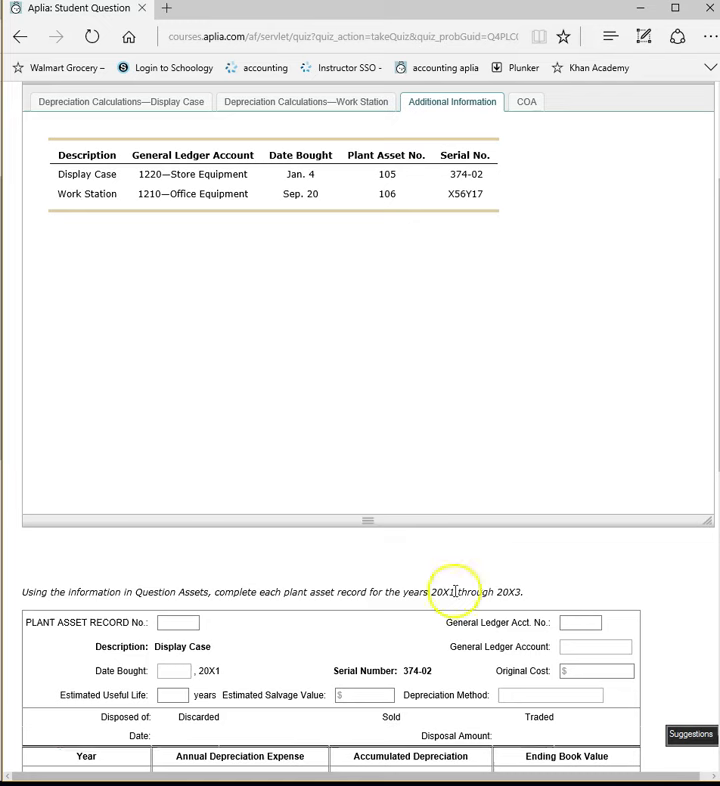
Enter record no. 105, GL account 1220 Store Equipment and date bought Jan. 4.
text(1)
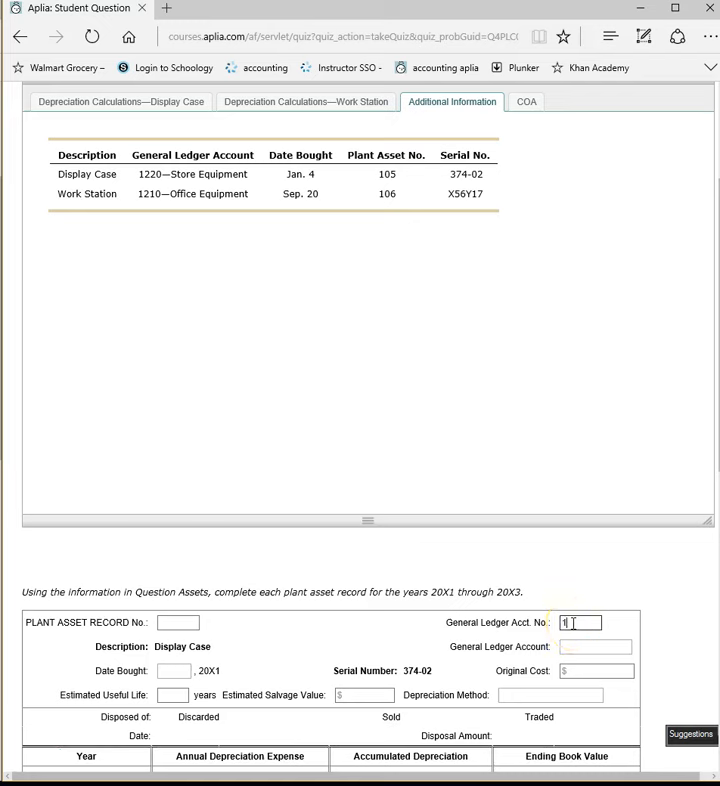
text(1220)
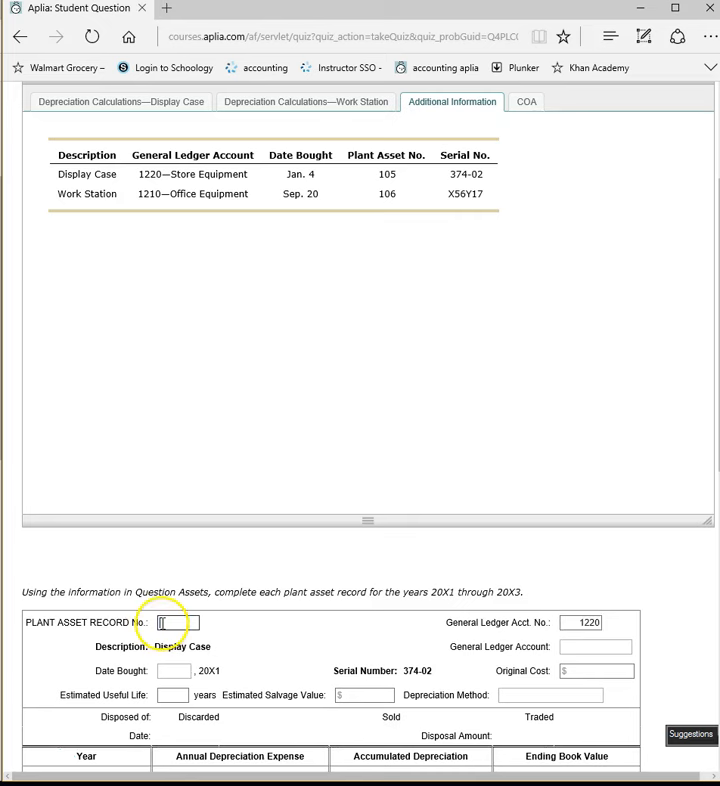
text(105)
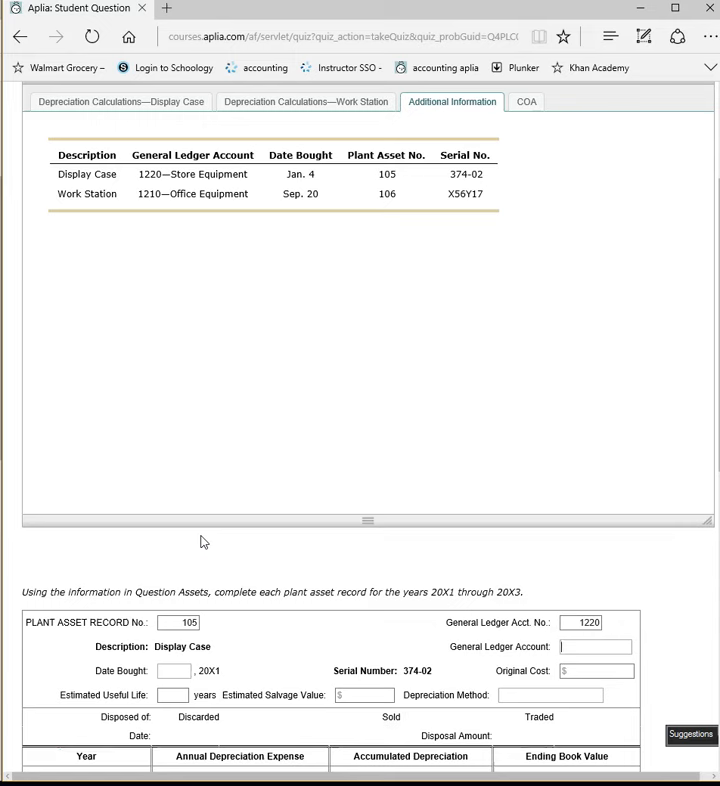
text(Store Equipment)
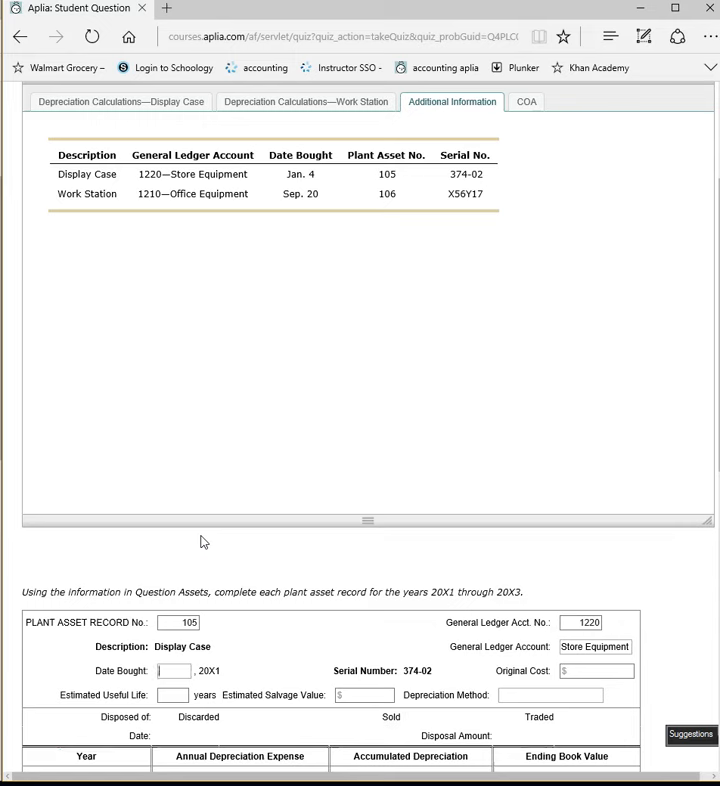
text(Jan. 4)
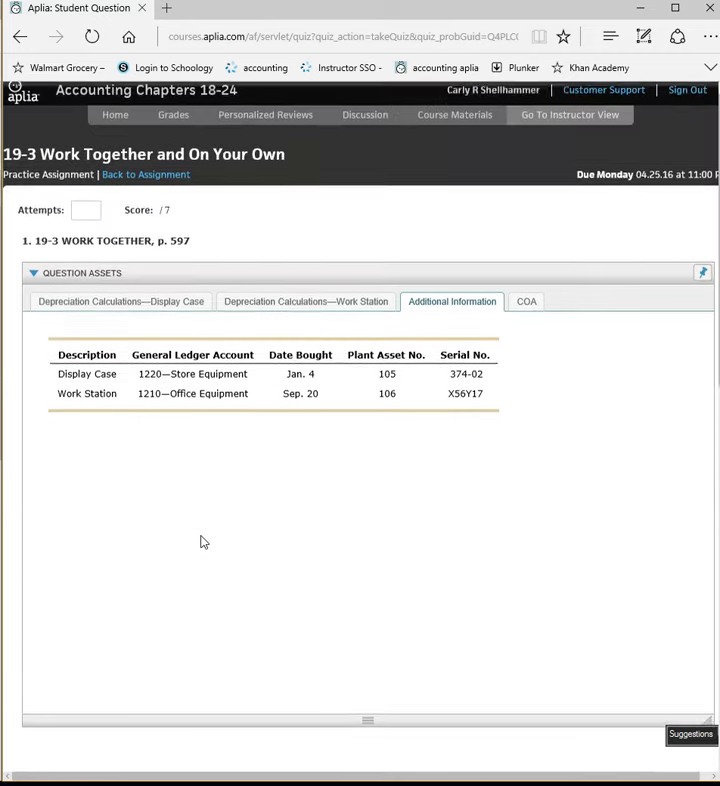
Enter the display case's original cost of $4,040.00 after checking its depreciation tab.
click(120, 300)
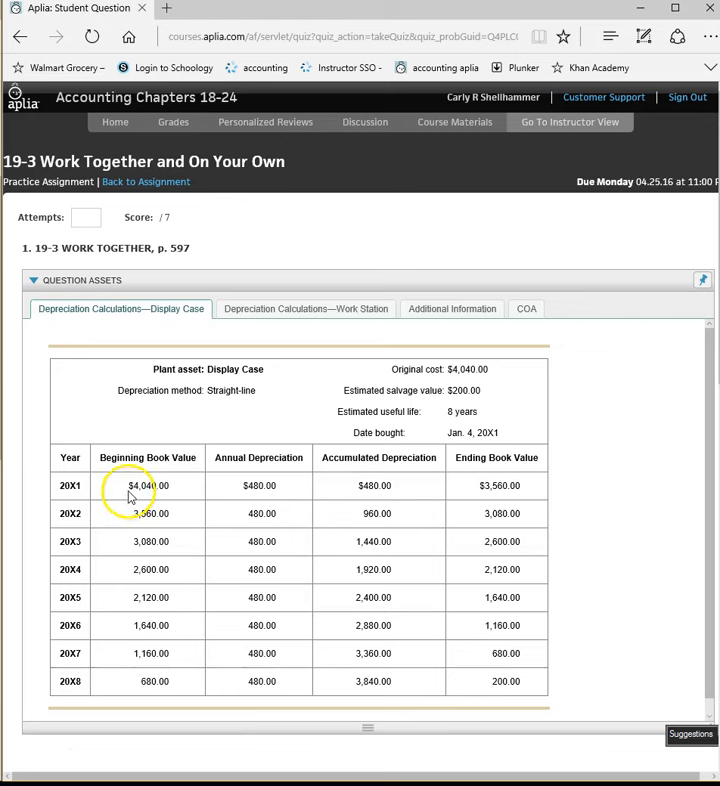
scroll(down, 3)
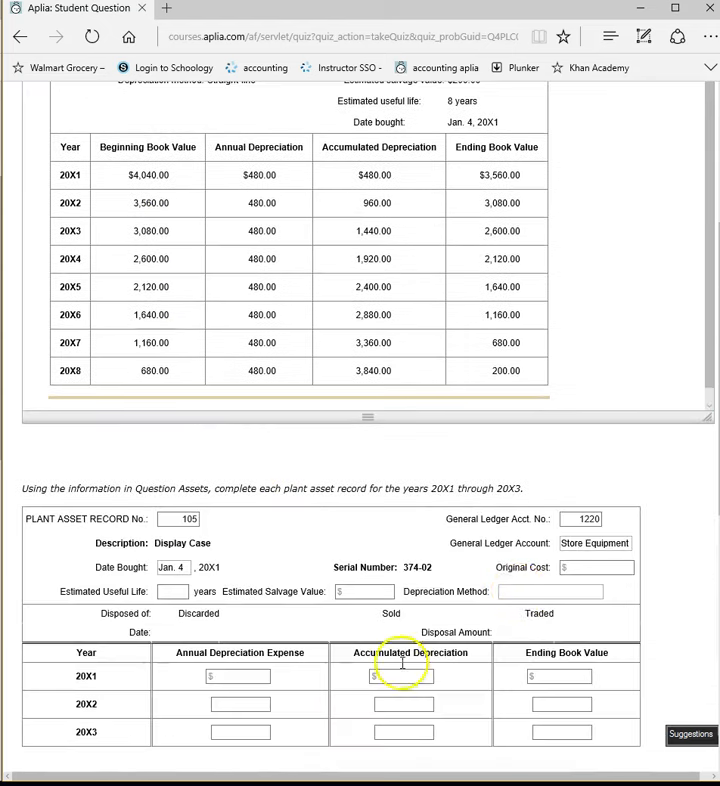
text(40)
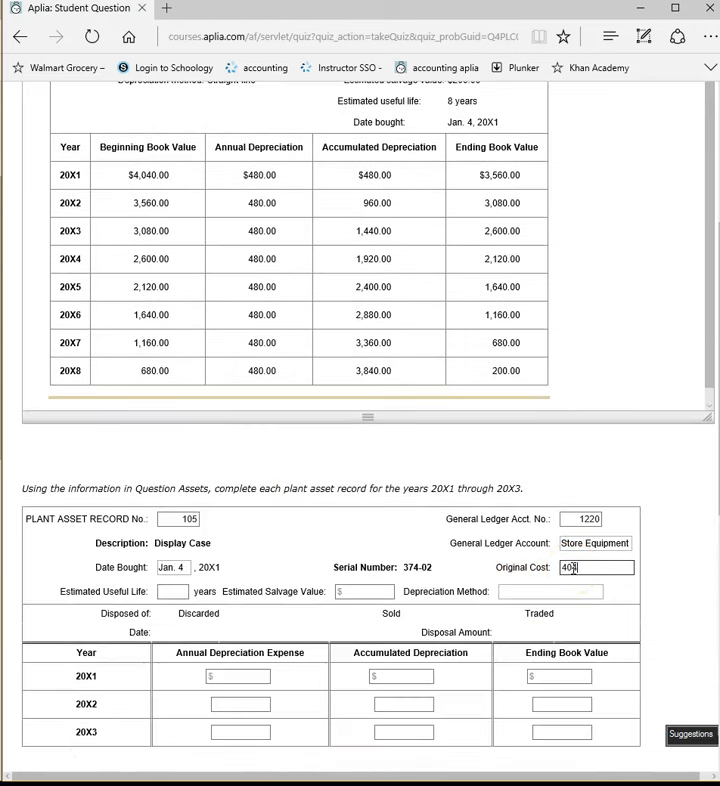
text(4,040.00)
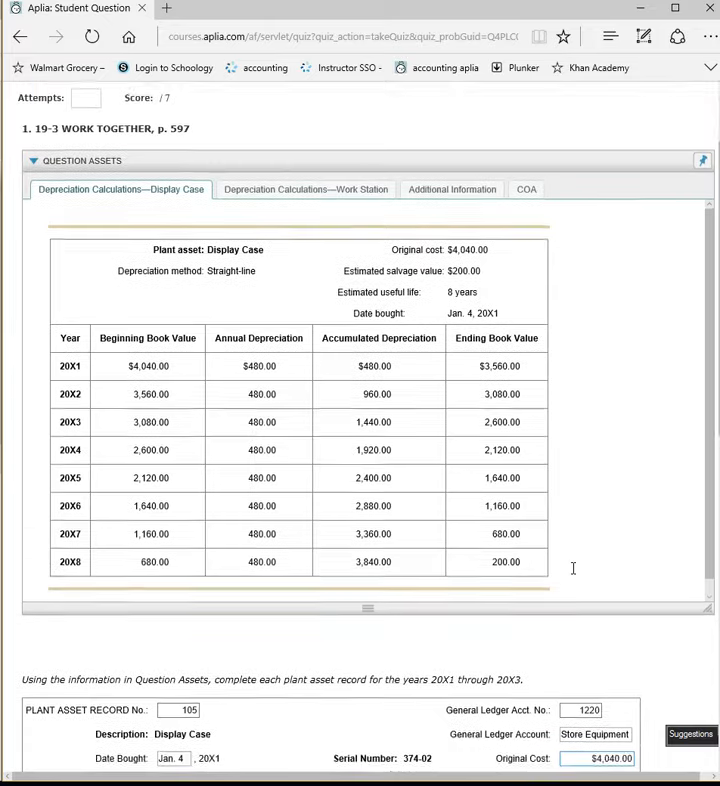
Enter 8-year useful life, $200.00 salvage value and straight-line method after consulting the COA.
click(452, 206)
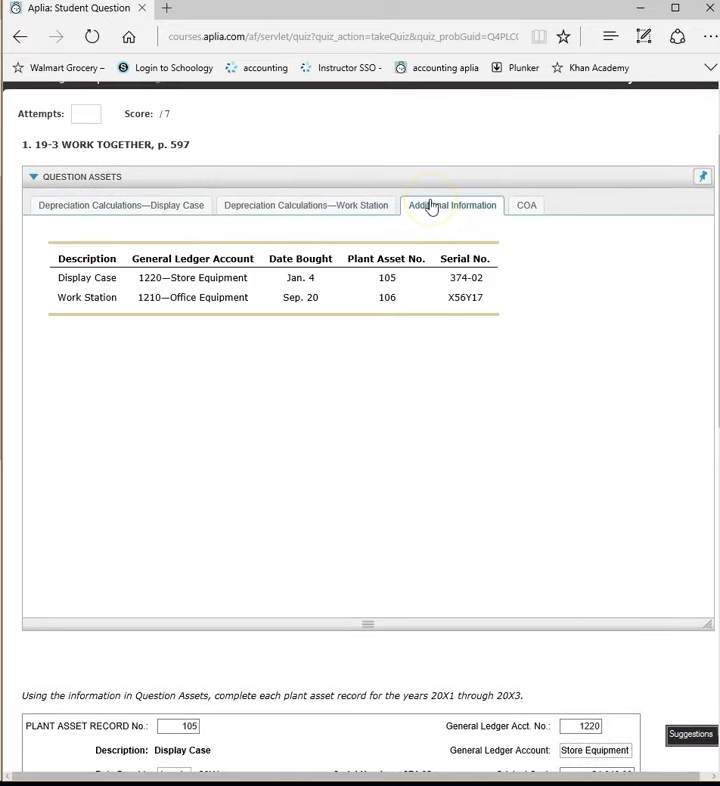
click(526, 206)
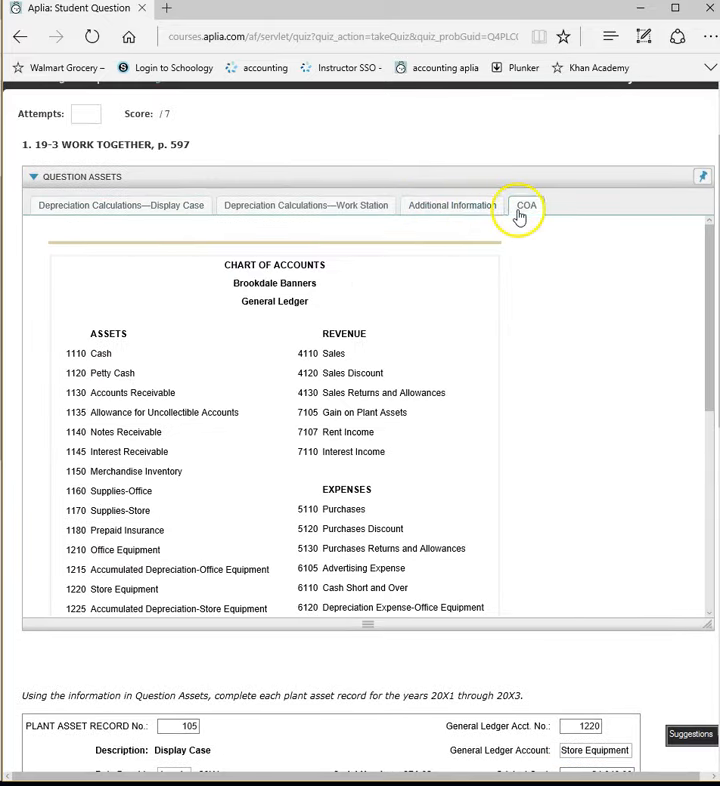
click(120, 206)
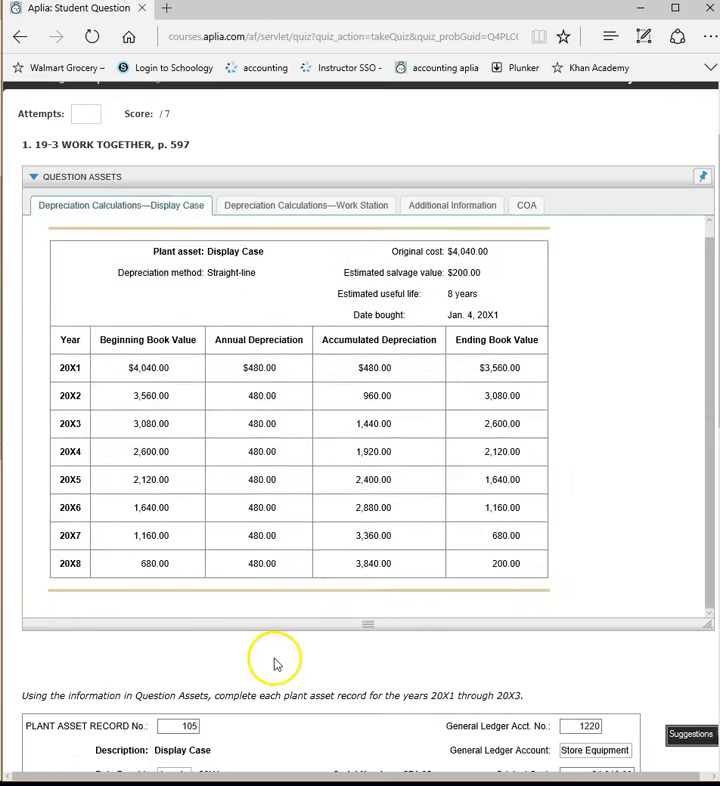
scroll(down, 3)
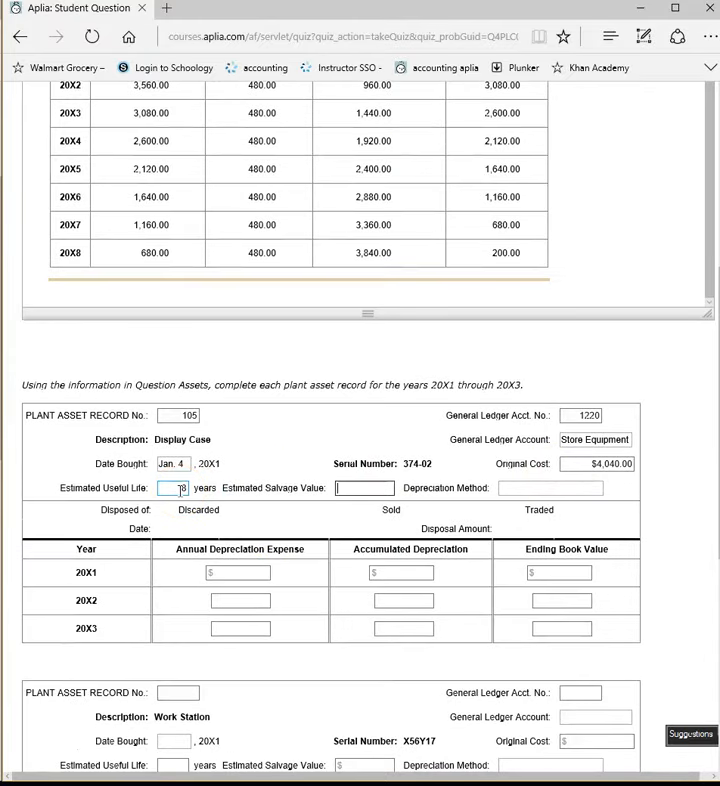
text(200.00)
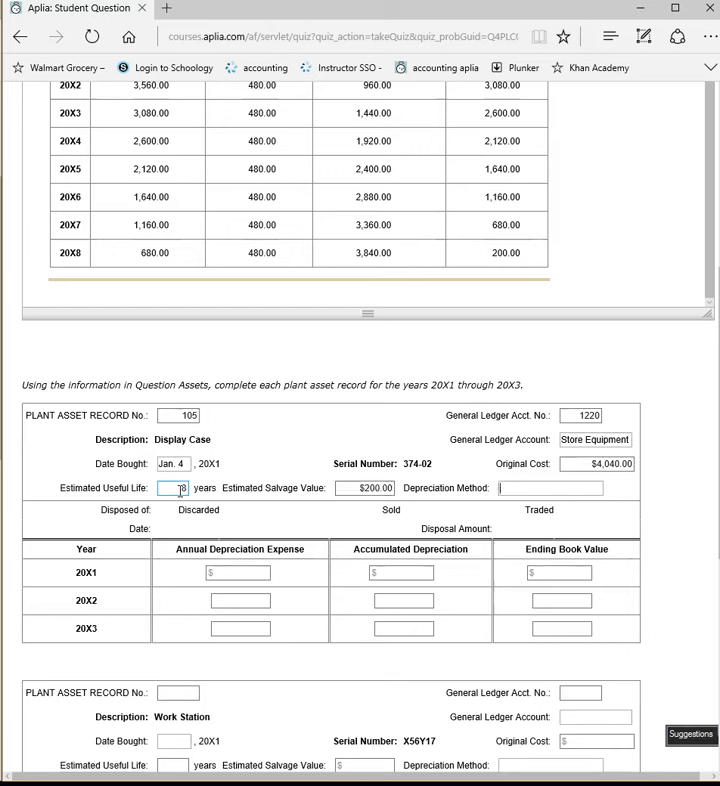
text(str)
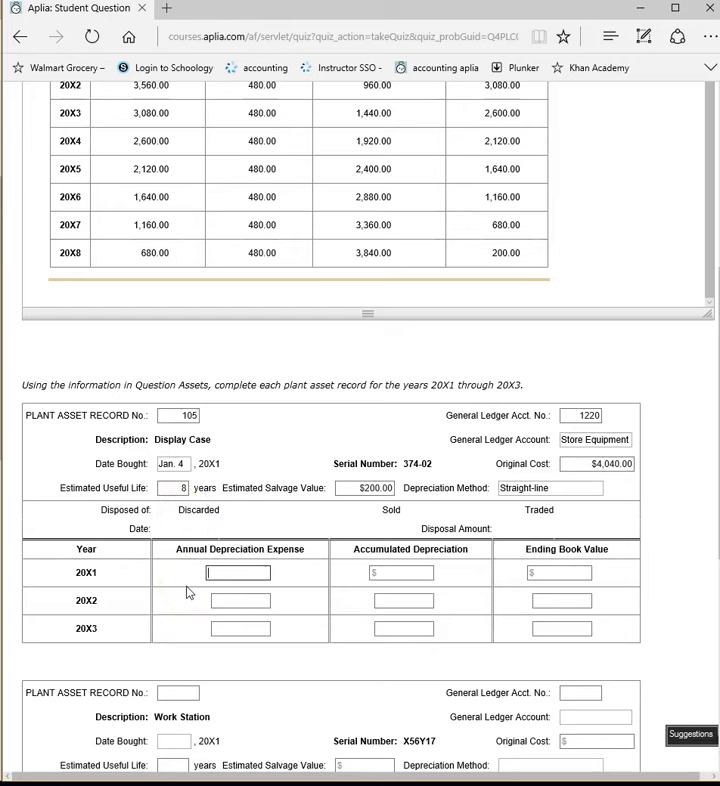
Enter $480.00 annual depreciation expense for 20X1, 20X2 and 20X3.
scroll(down, 3)
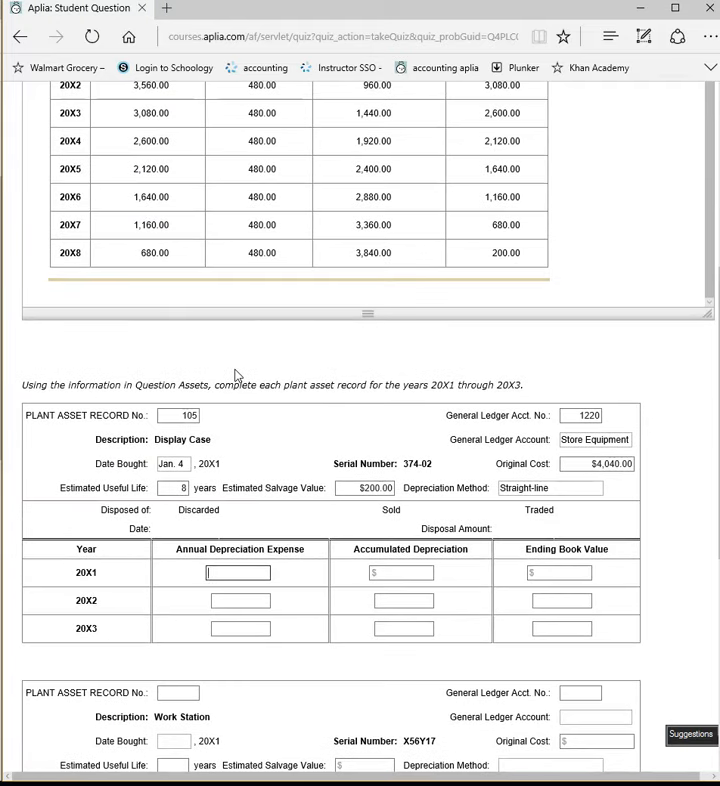
scroll(up, 3)
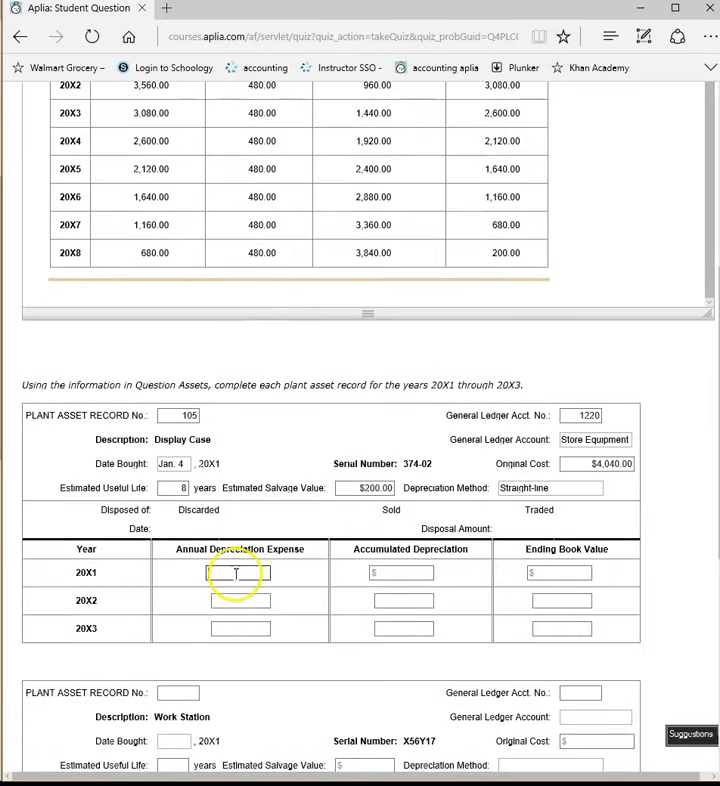
text(480.00)
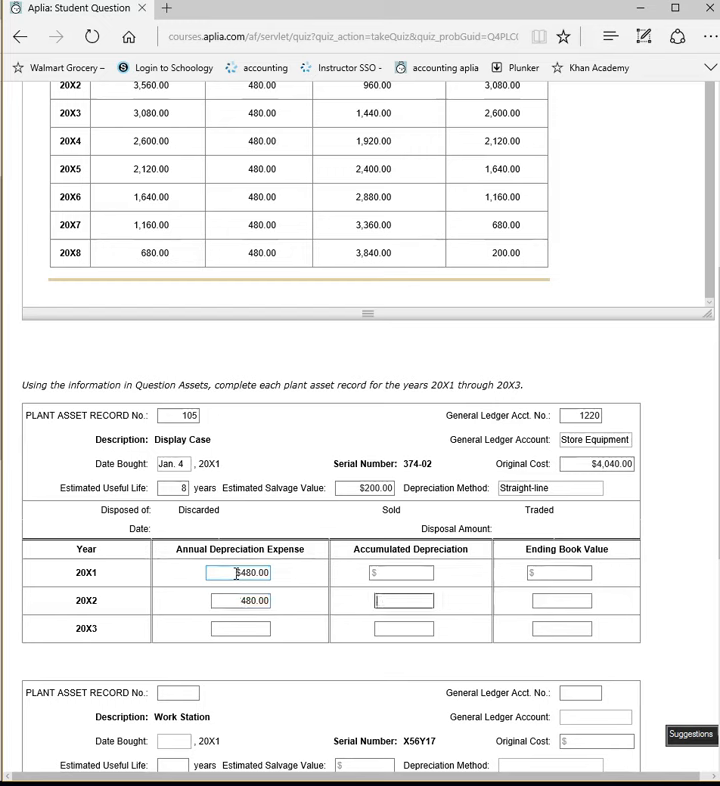
text(4840)
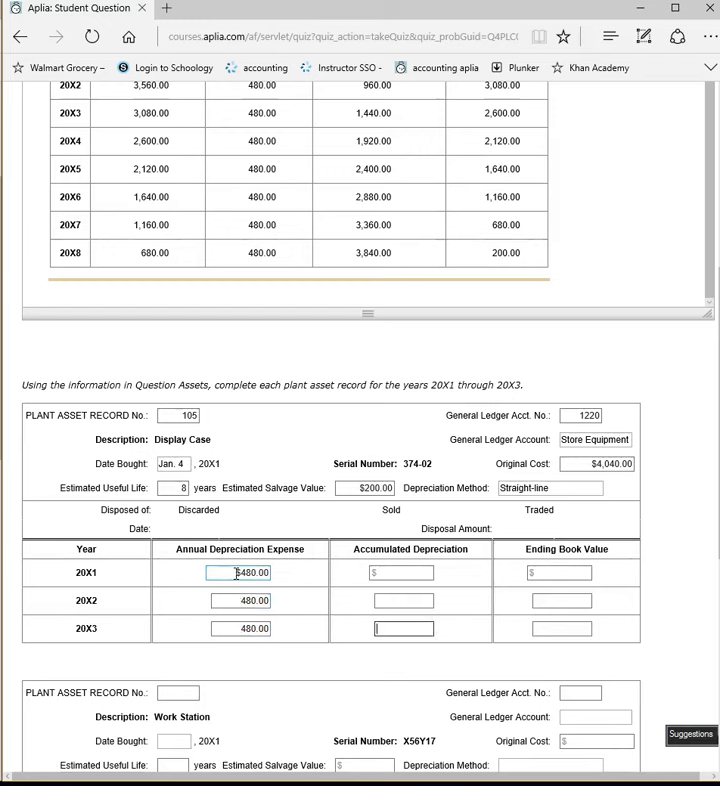
text(480.00)
click(404, 600)
text(960)
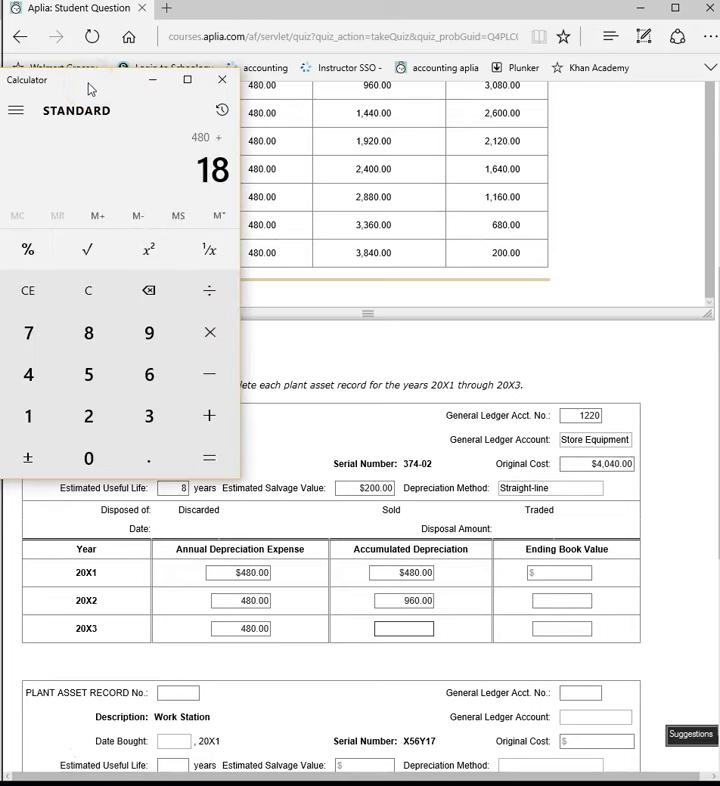
Enter $1,440.00 accumulated depreciation for 20X3 and ending book values 3,560.00, 3,080.00 and 2,600.
click(88, 332)
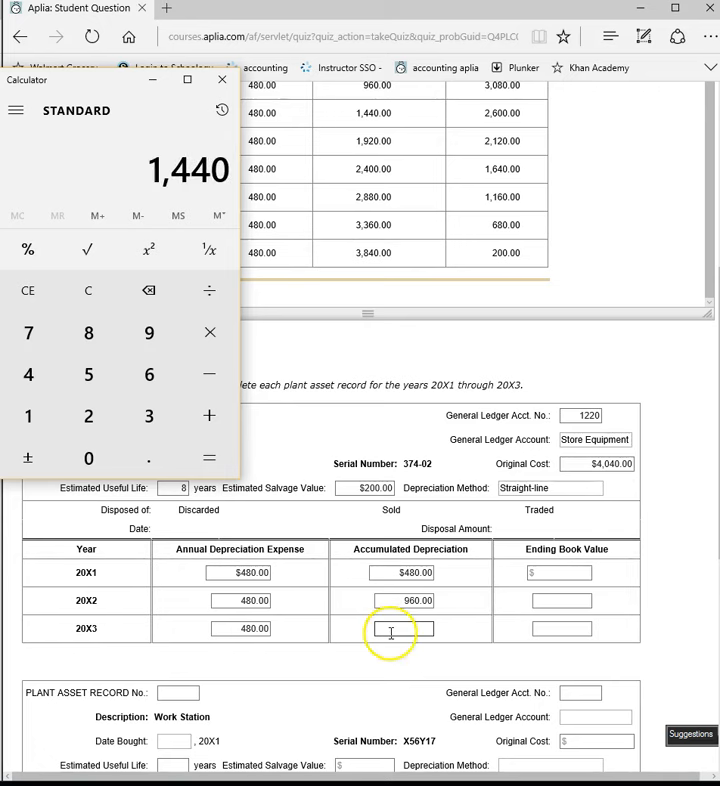
text(1440)
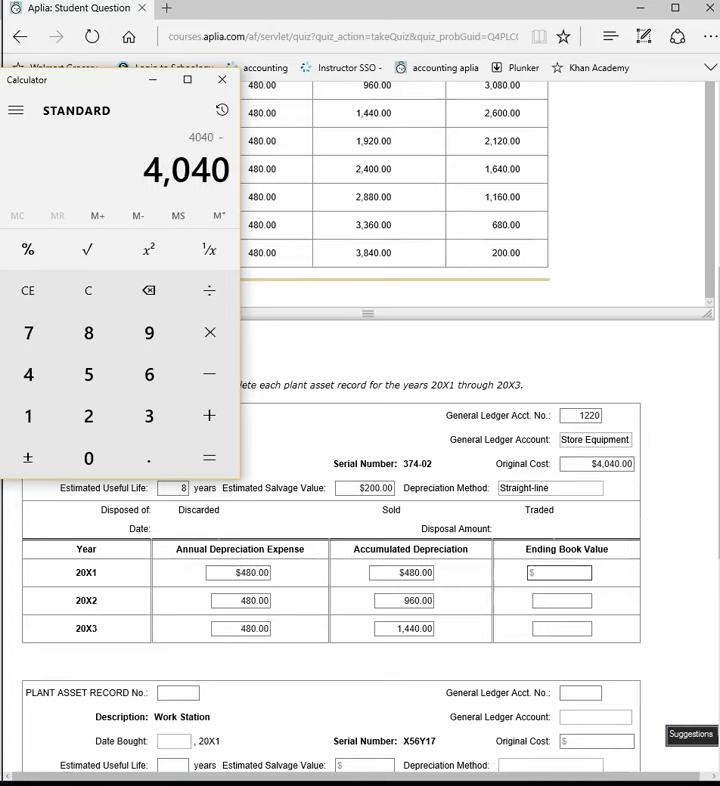
click(210, 456)
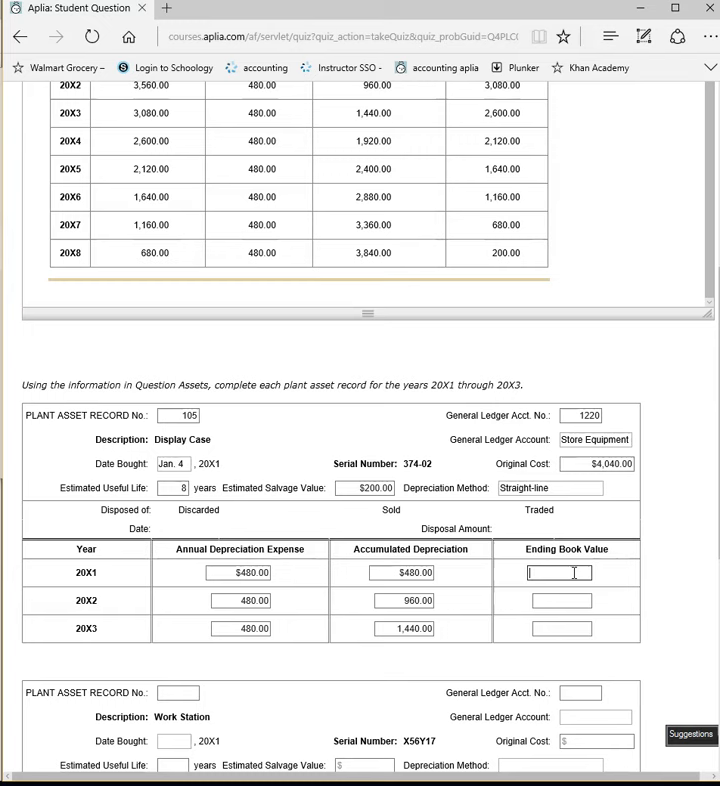
text(35)
click(562, 600)
text(3,080)
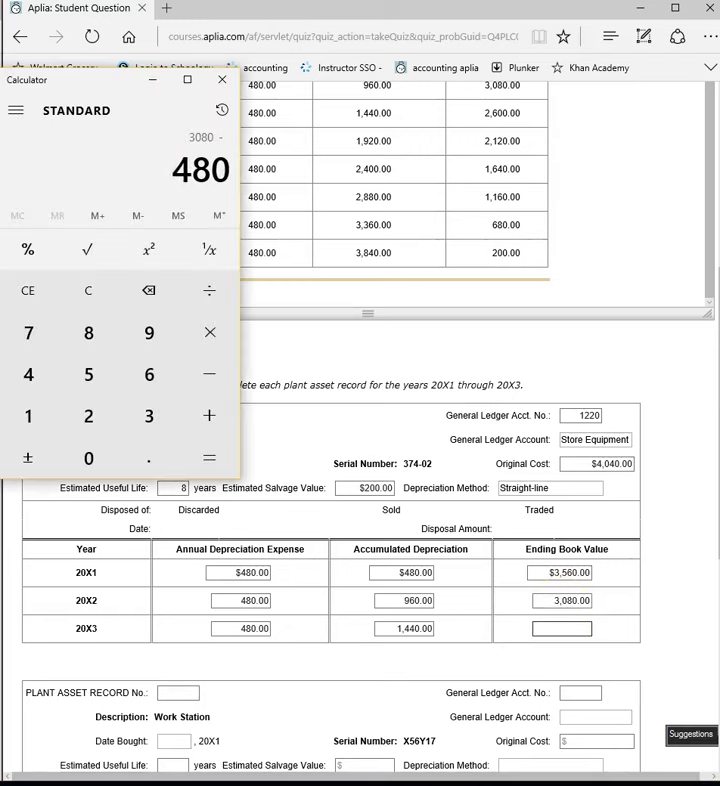
click(210, 456)
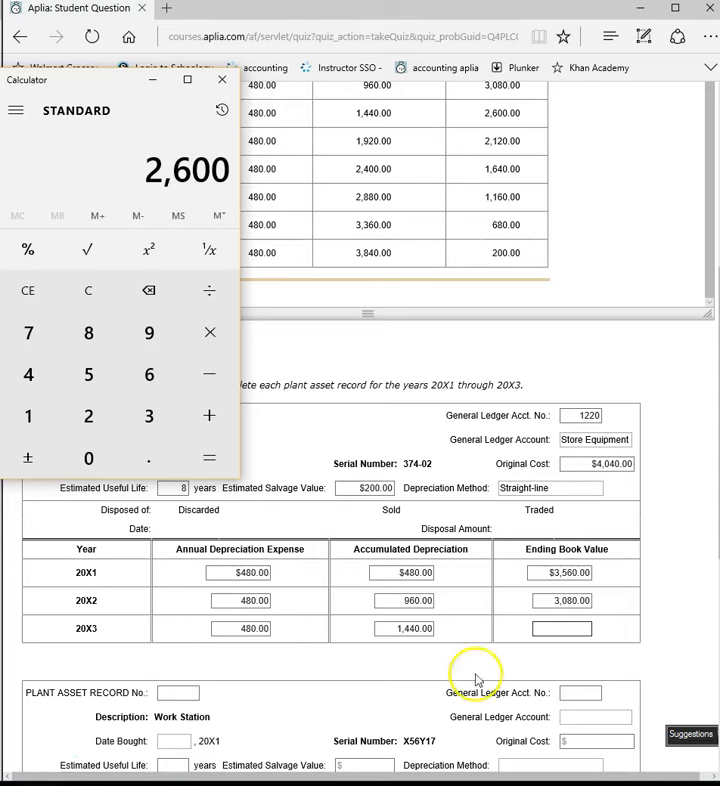
text(2600)
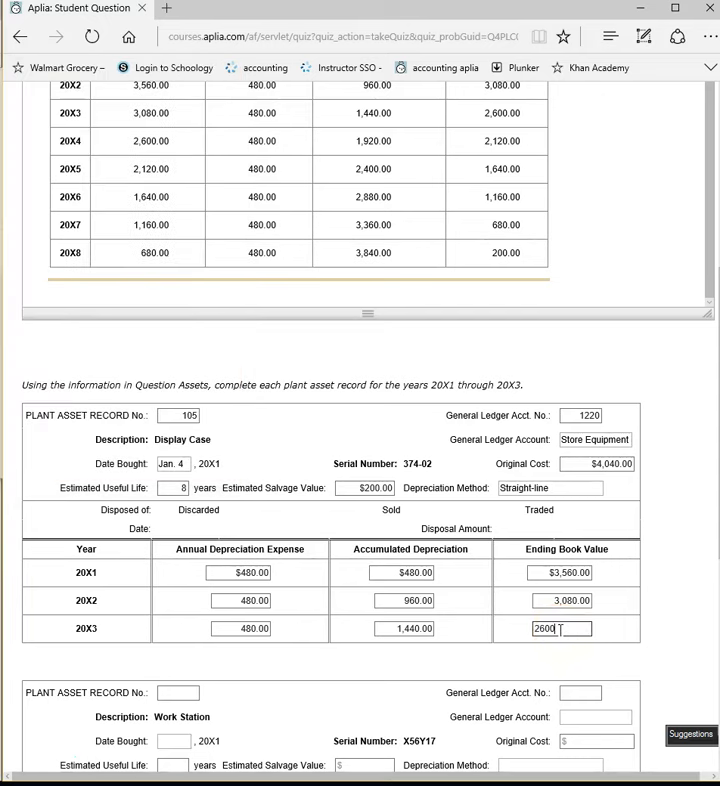
Enter work station record no. 106, account 1210 Office Equipment and purchase date Sep. 20.
scroll(down, 3)
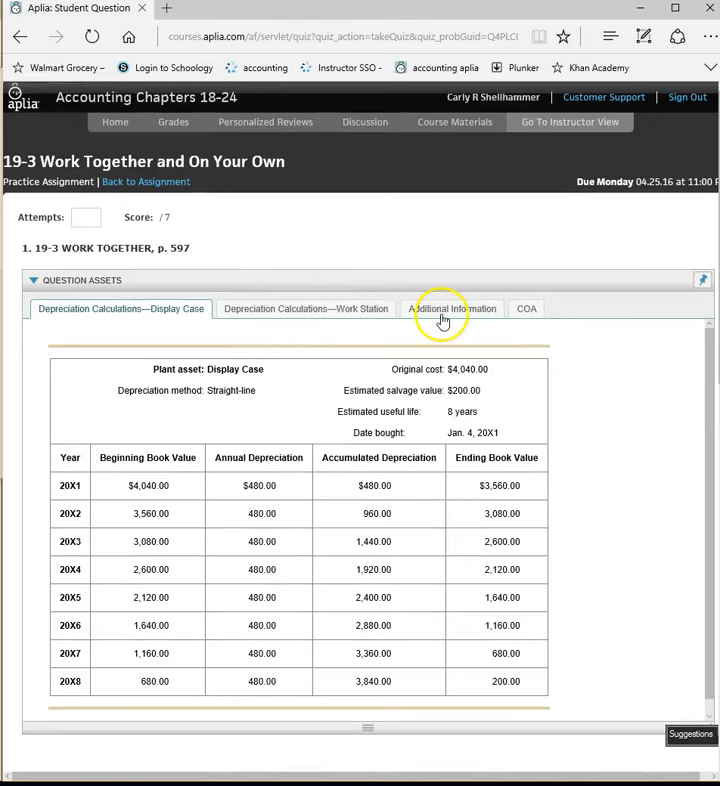
click(452, 308)
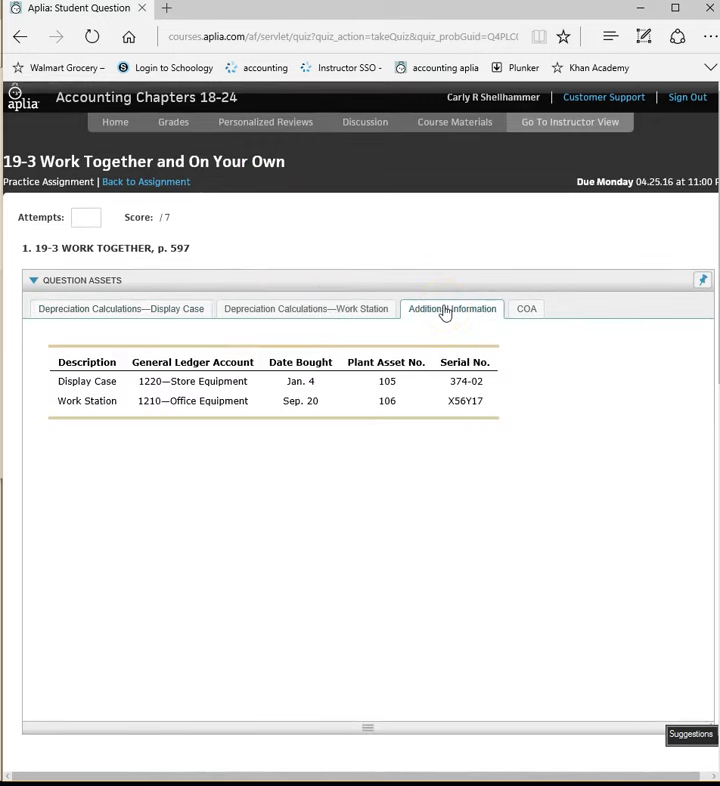
scroll(down, 3)
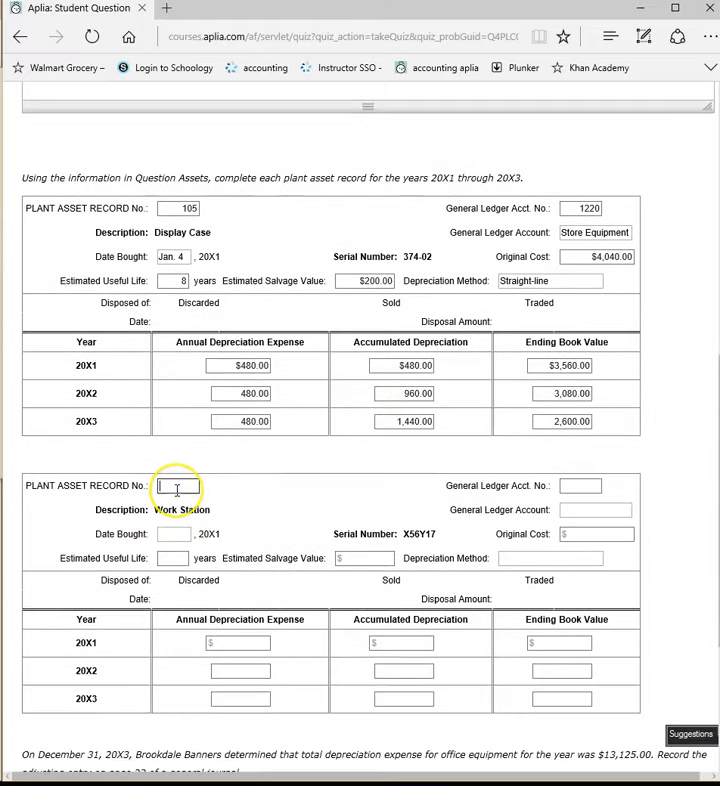
text(106)
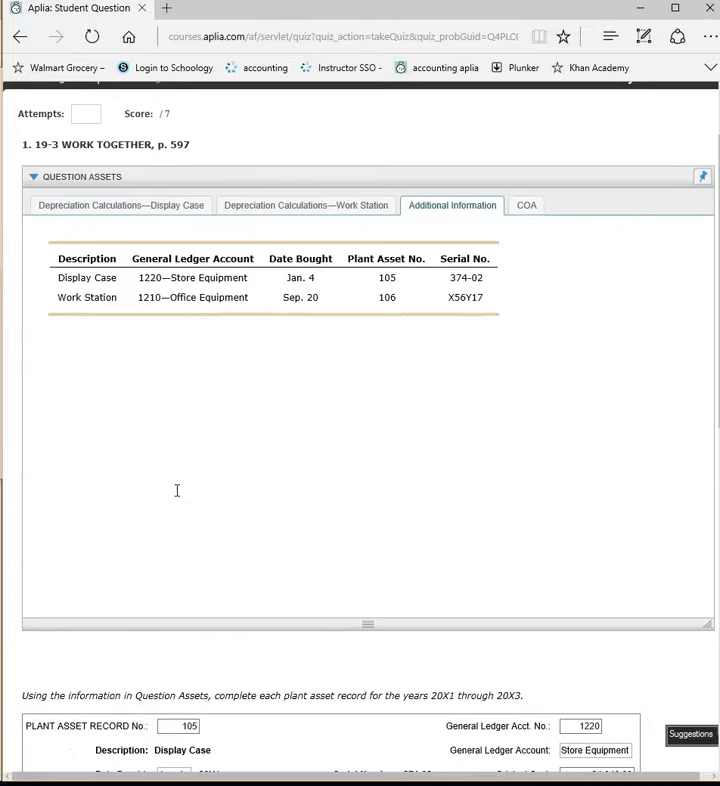
scroll(down, 3)
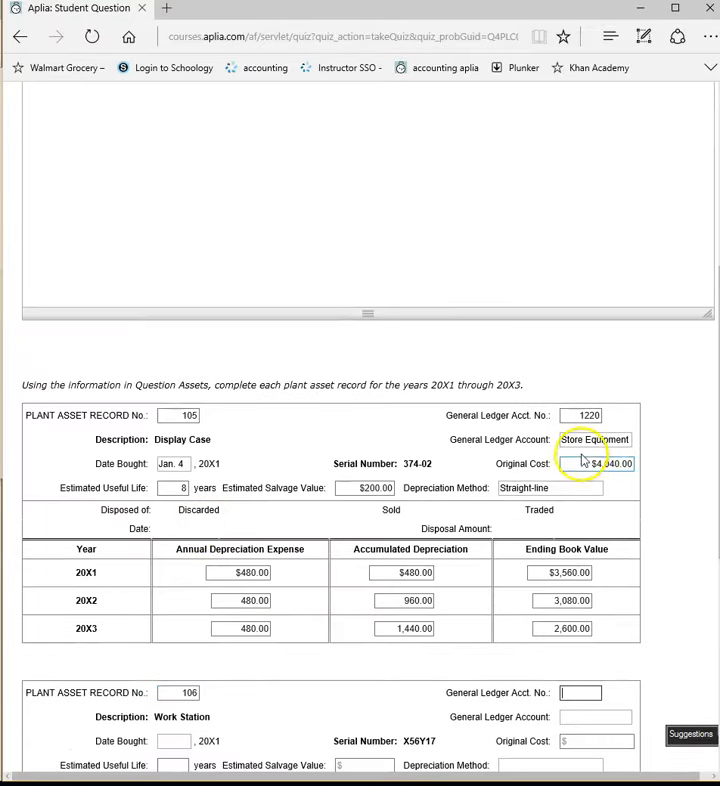
text(42)
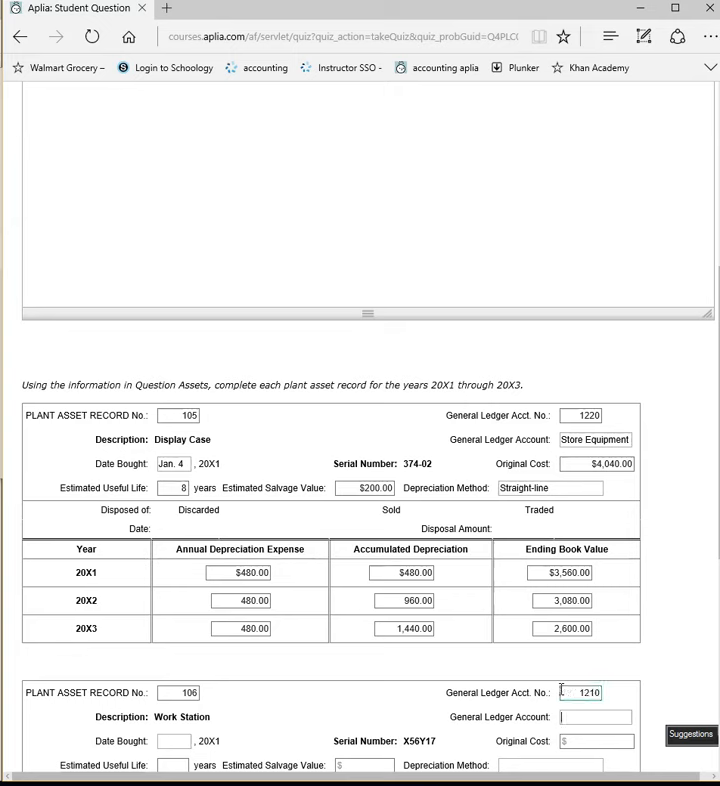
text(Office Equipment)
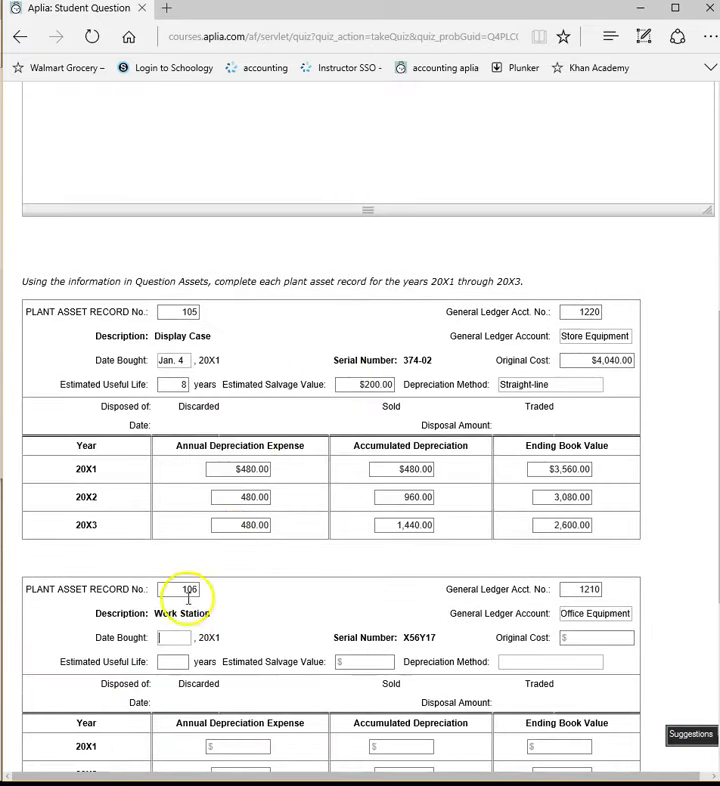
scroll(down, 3)
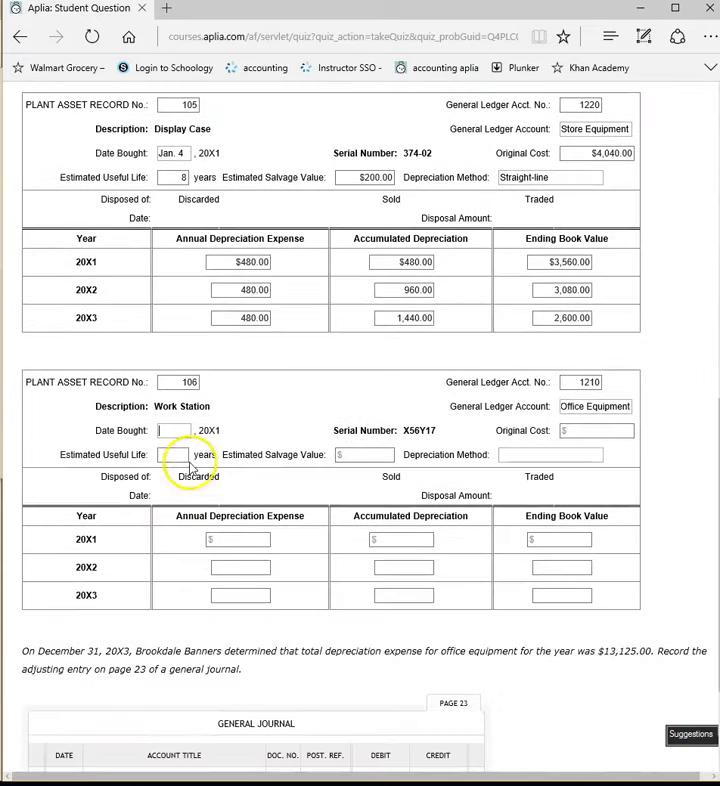
text(sep)
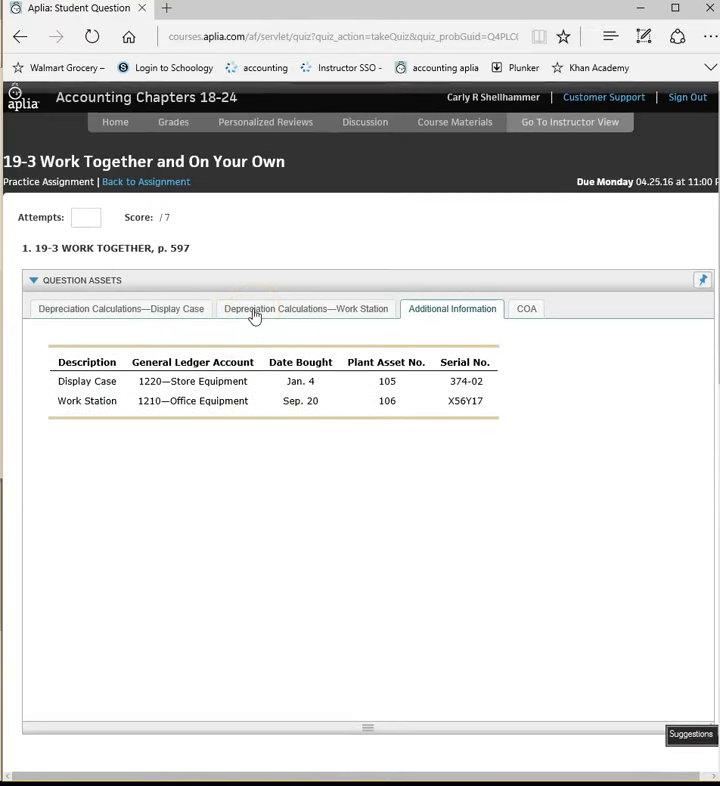
Enter cost $4,800.00, 5-year life, $0.00 salvage value and straight-line method.
scroll(down, 3)
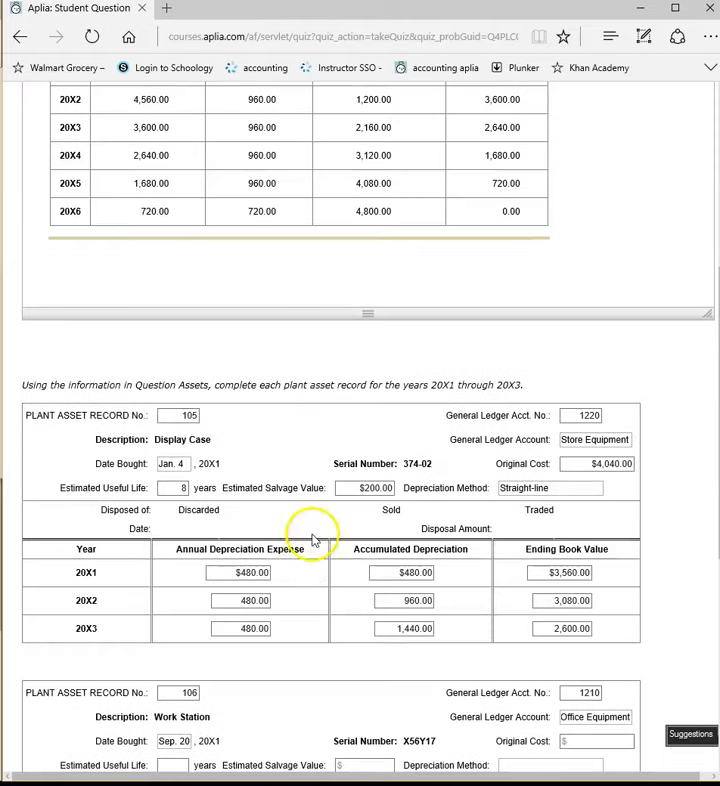
scroll(down, 3)
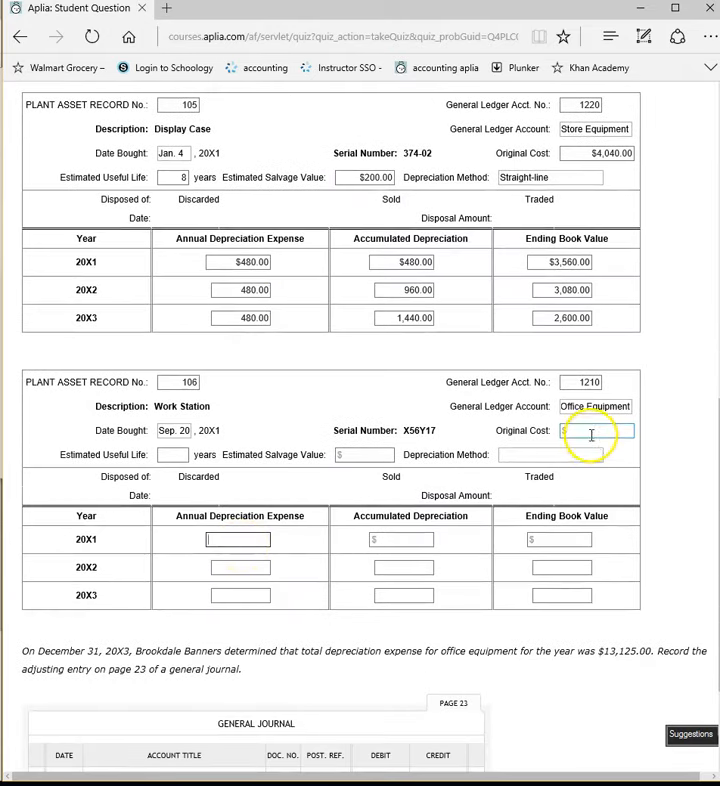
text(54,800.00)
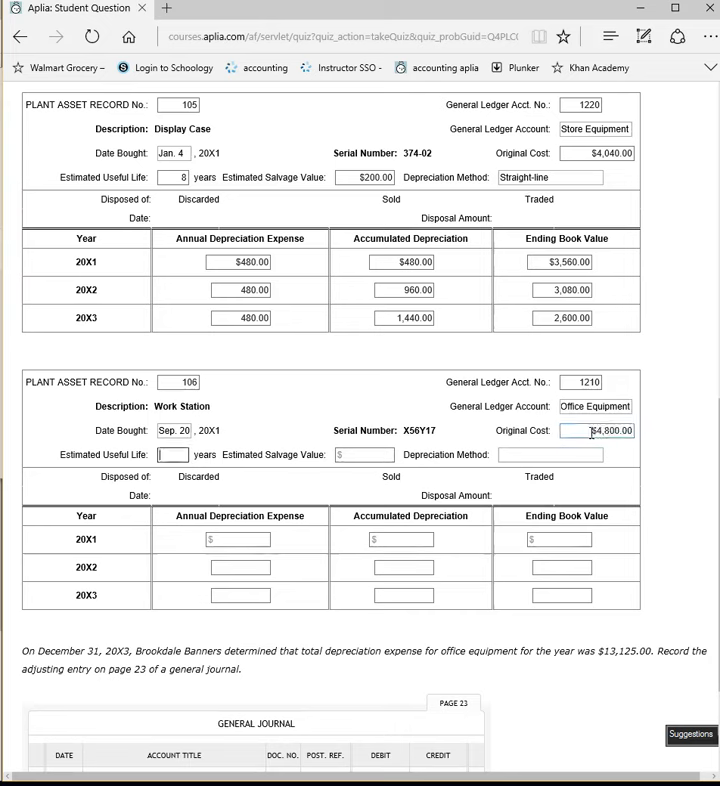
text(5)
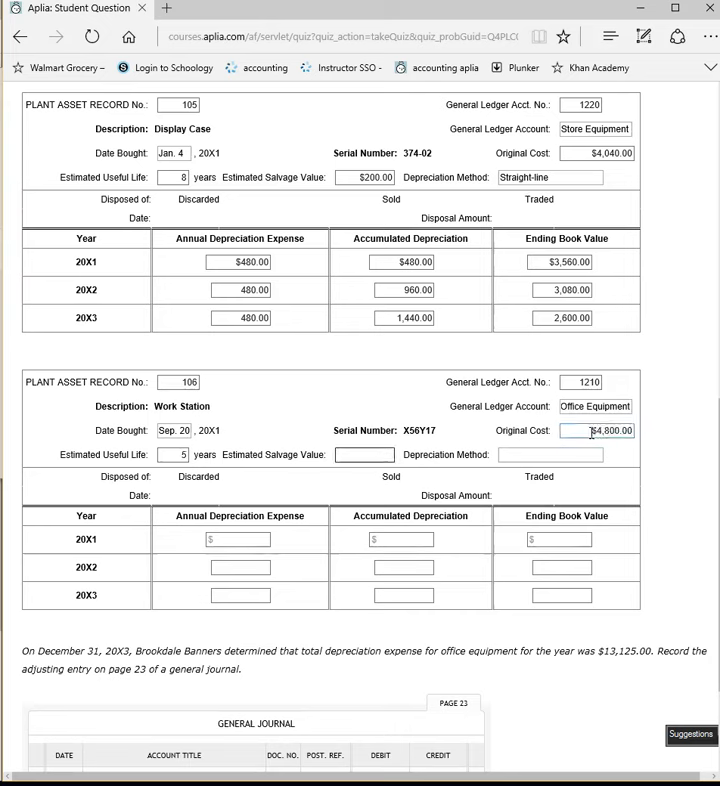
text($0.00)
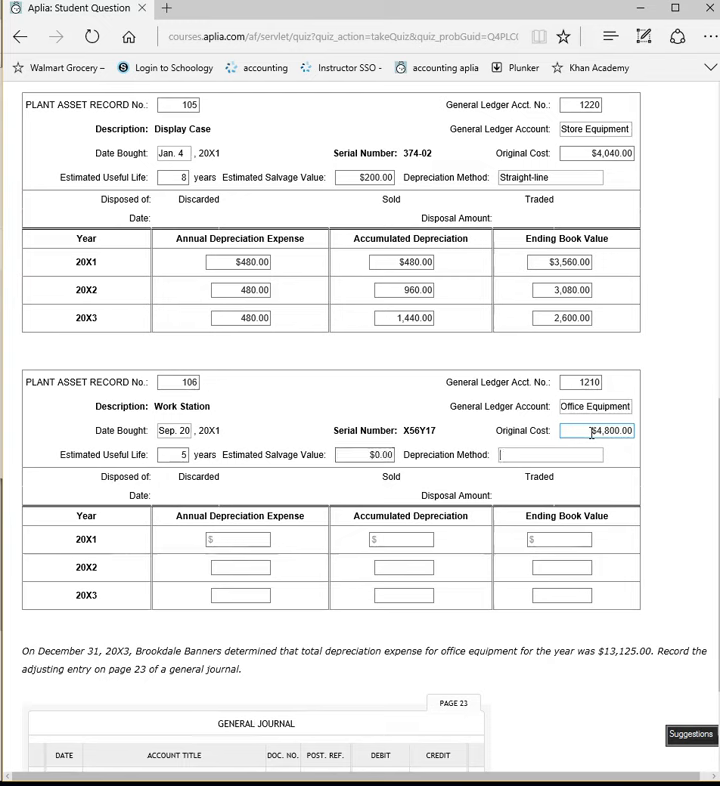
text(straig)
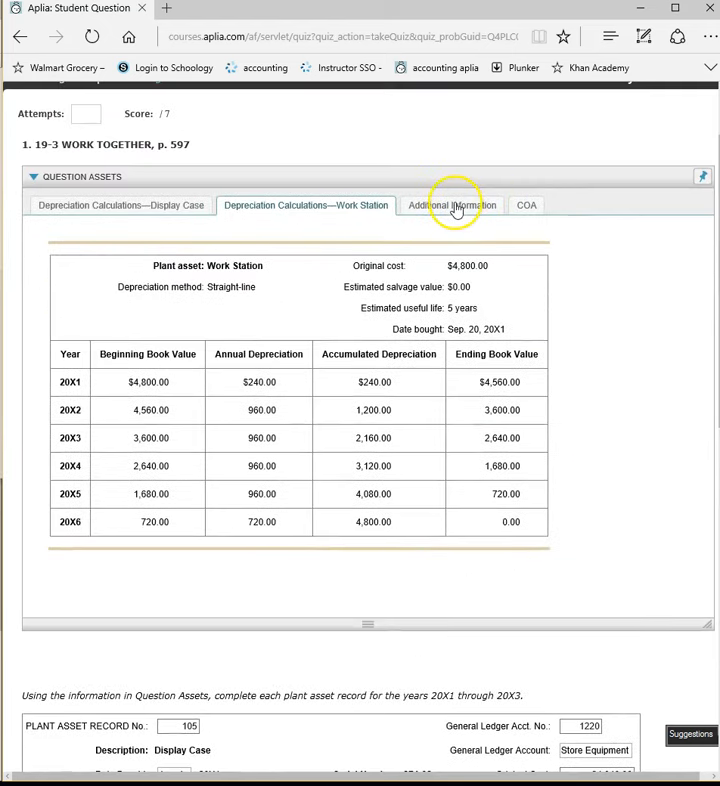
click(452, 206)
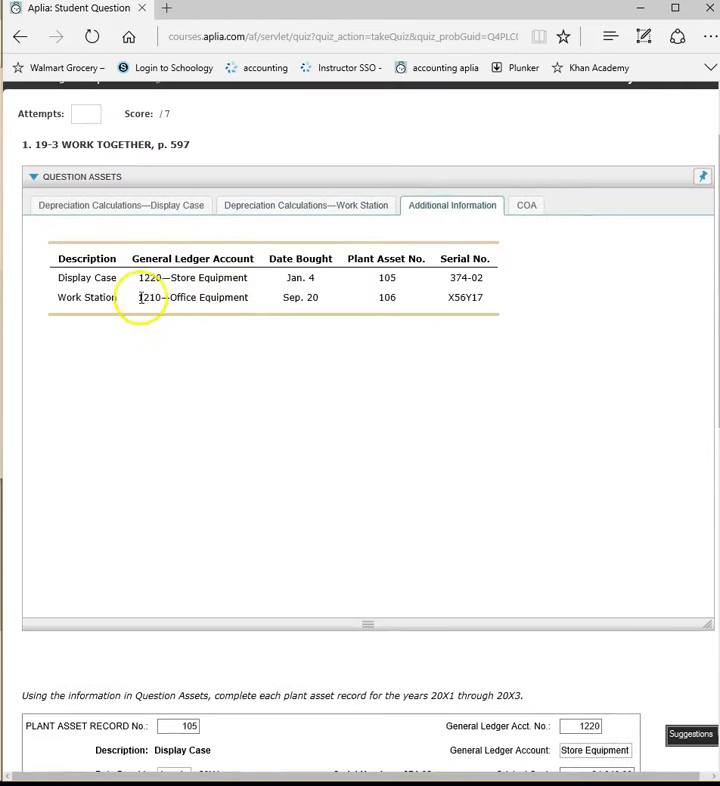
click(304, 206)
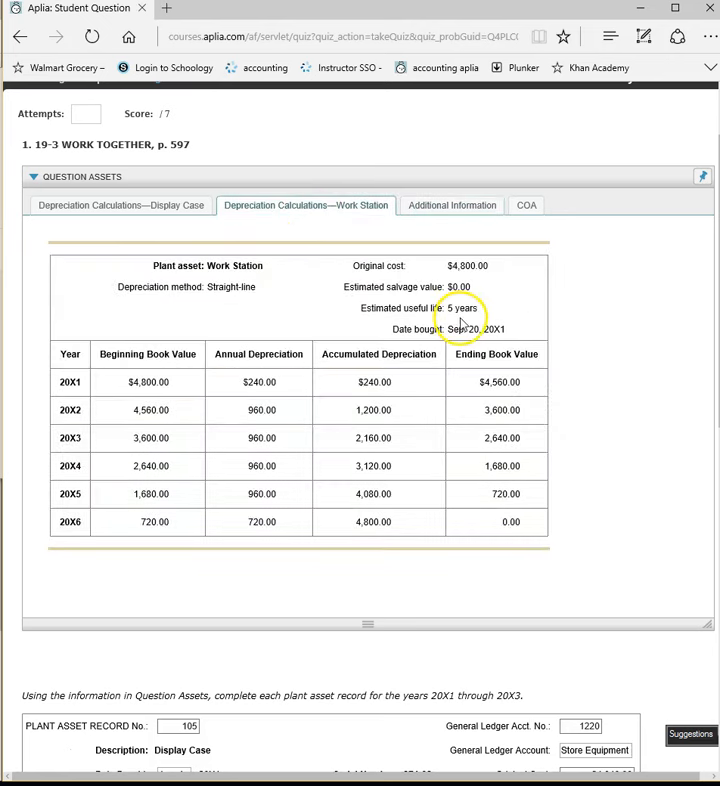
scroll(down, 3)
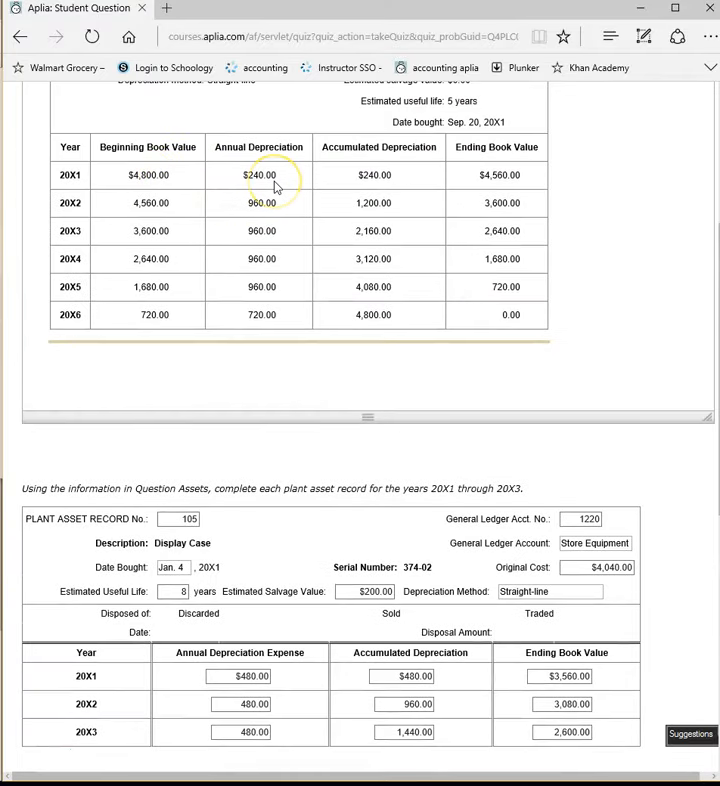
scroll(down, 3)
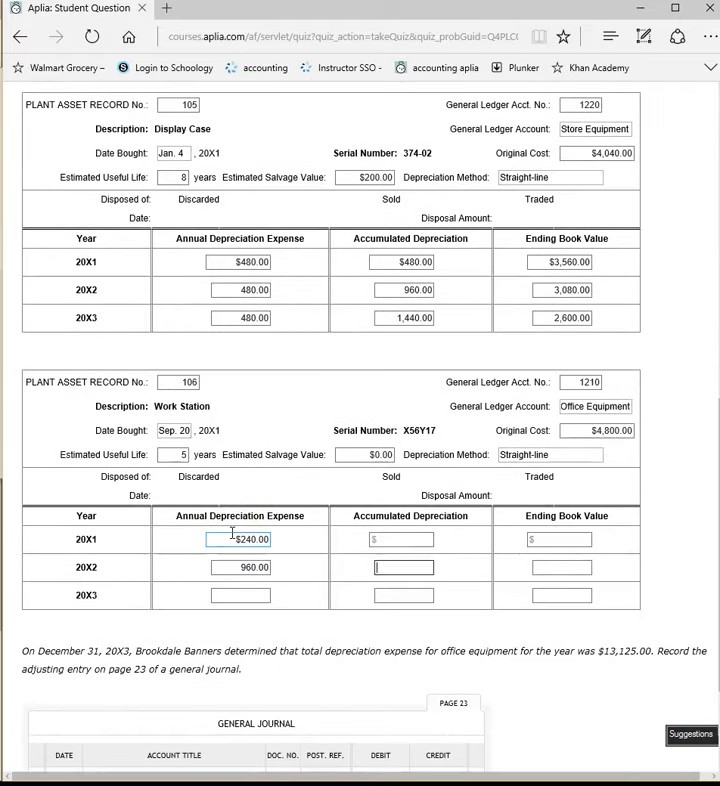
Enter the work station's $960.00 annual depreciation and accumulated depreciation through $2,160.00.
text(960.00)
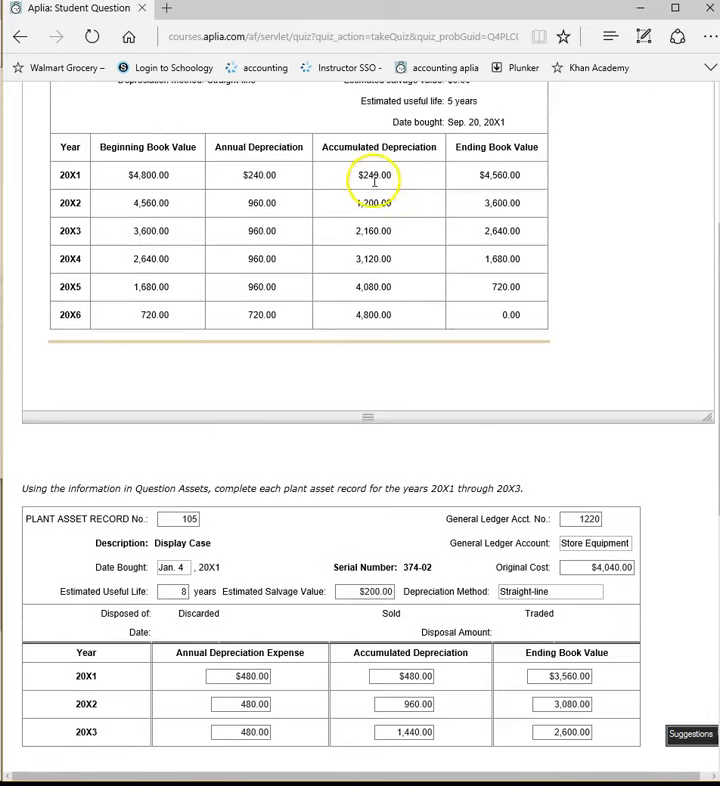
scroll(down, 3)
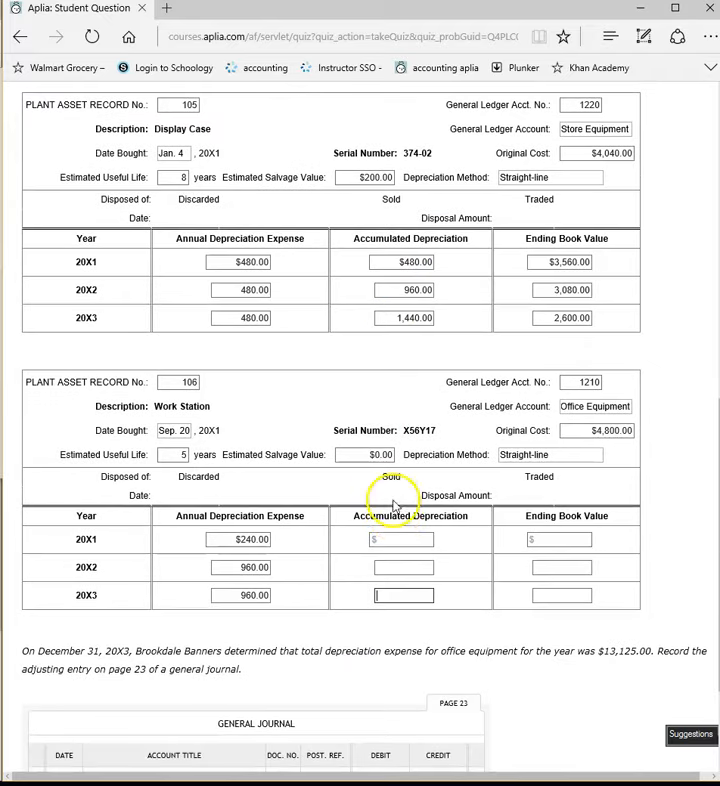
text(240.00)
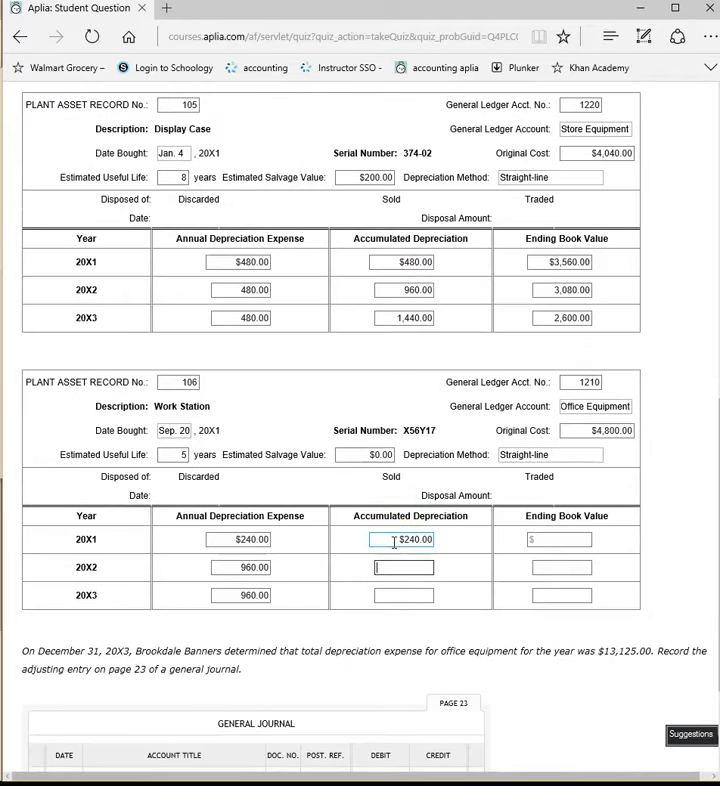
text(210)
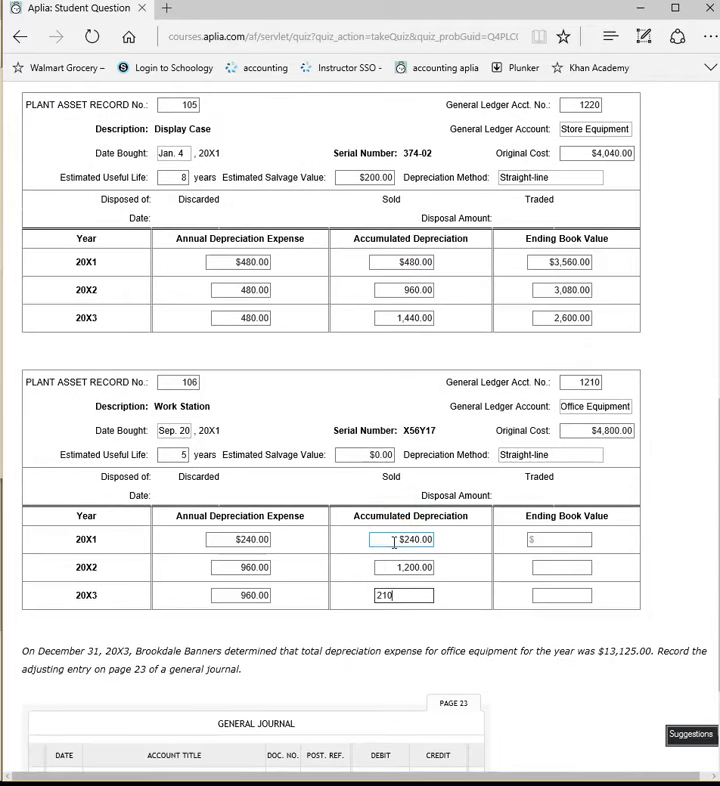
text(2,160.00)
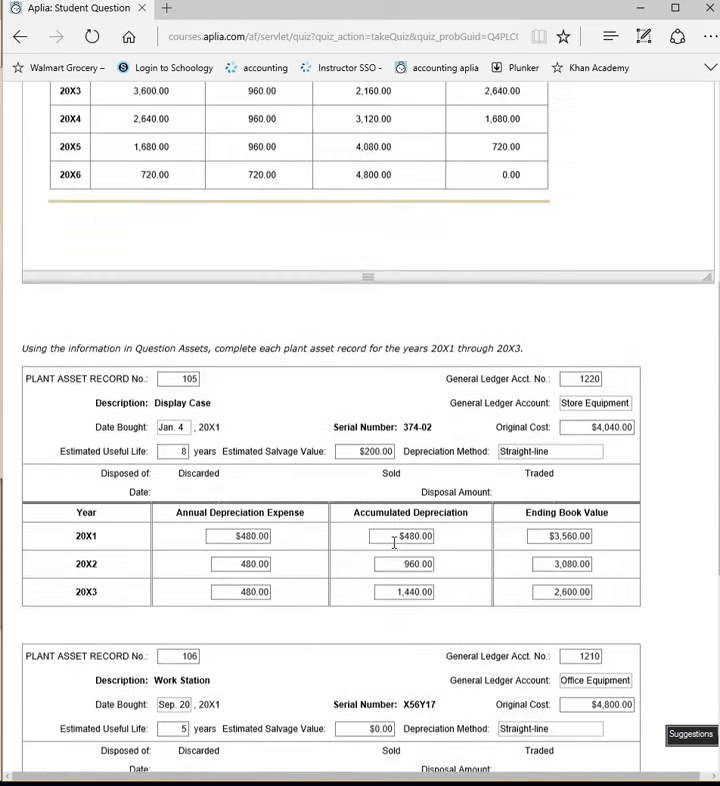
scroll(down, 3)
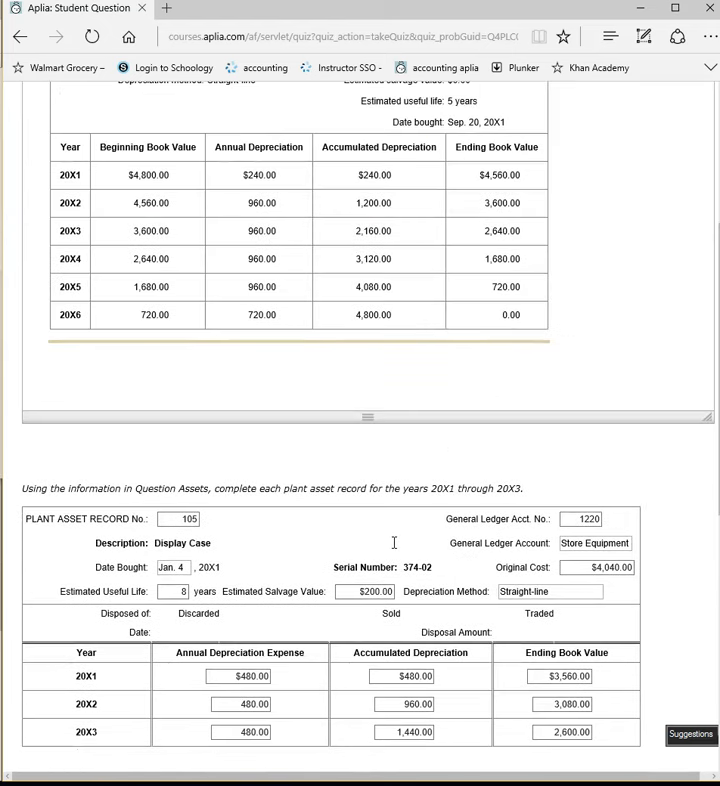
scroll(down, 3)
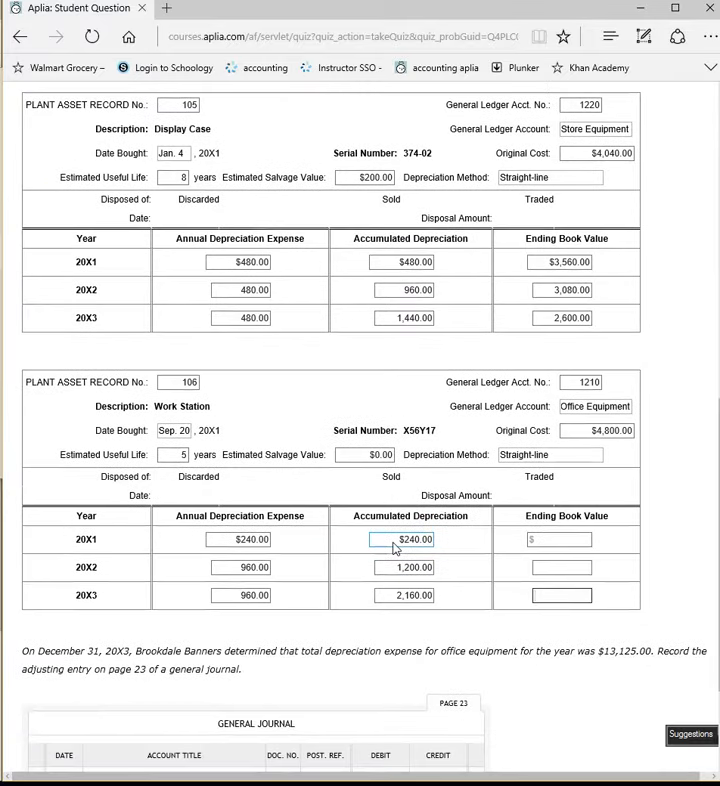
Enter ending book values $4,560.00, 3,600.00 and 2,640.00 for 20X1–20X3.
click(560, 540)
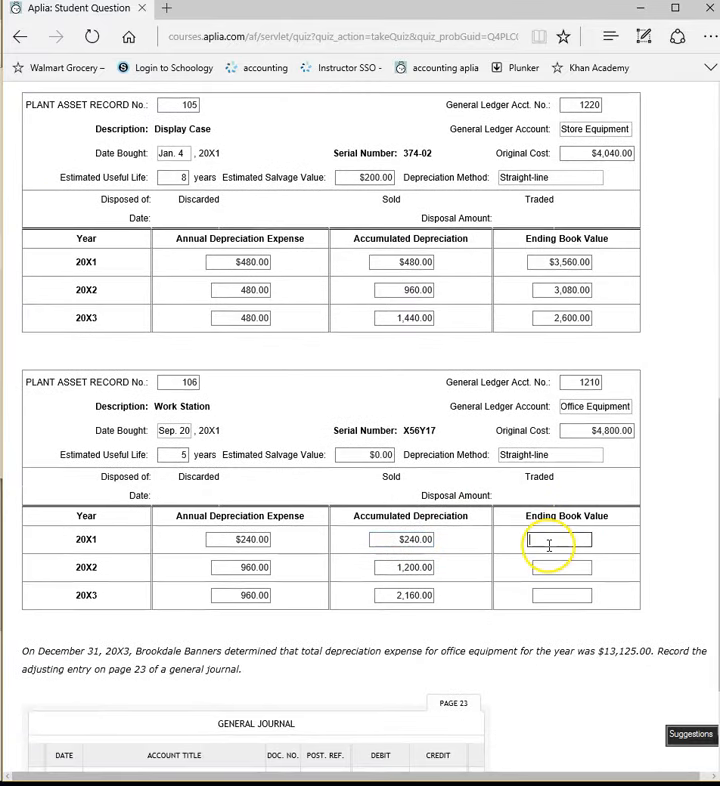
text($4,560.00)
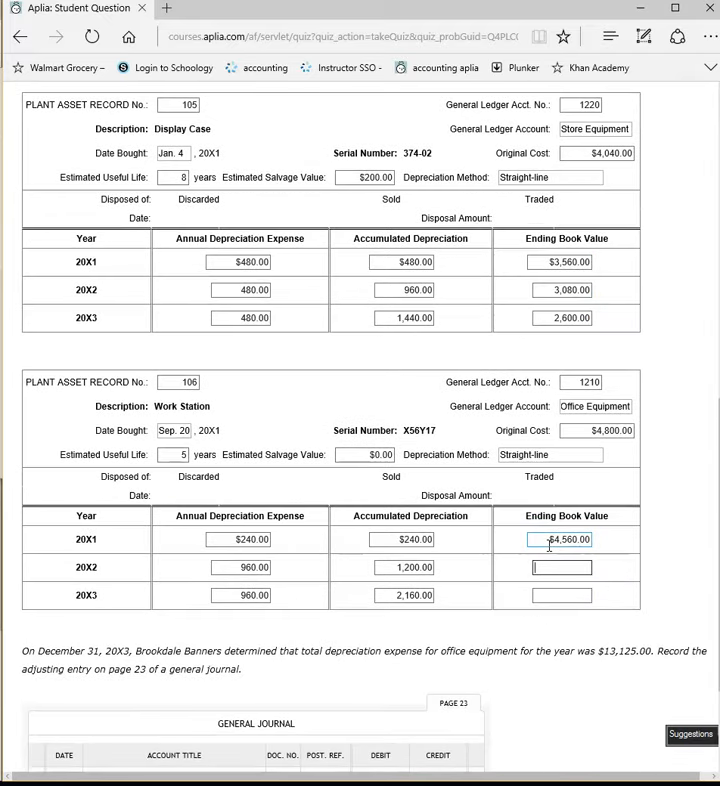
text(3,600.00)
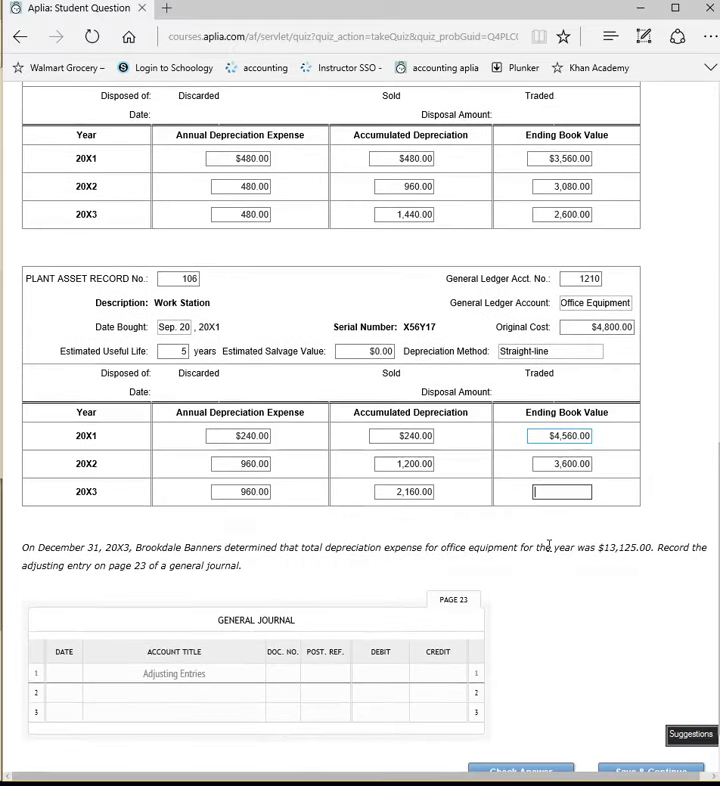
text(2,640.00)
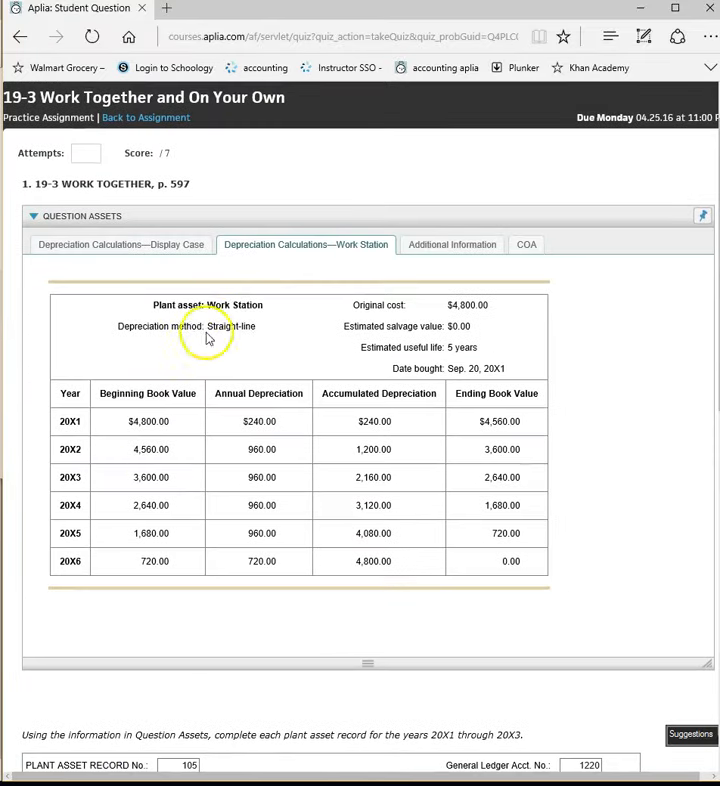
Review the work station tab, the additional information and the Brookdale Banners chart of accounts.
click(120, 244)
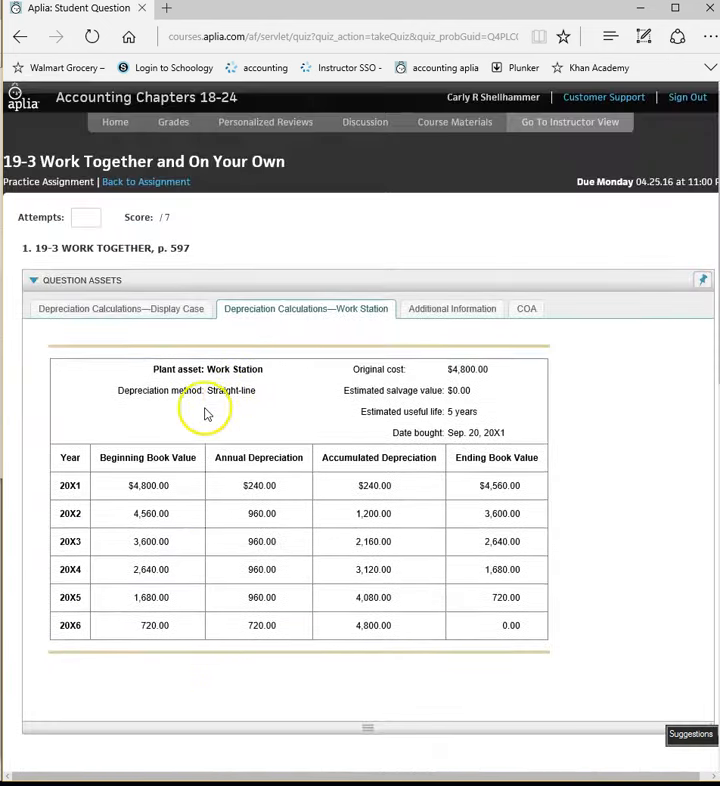
click(452, 308)
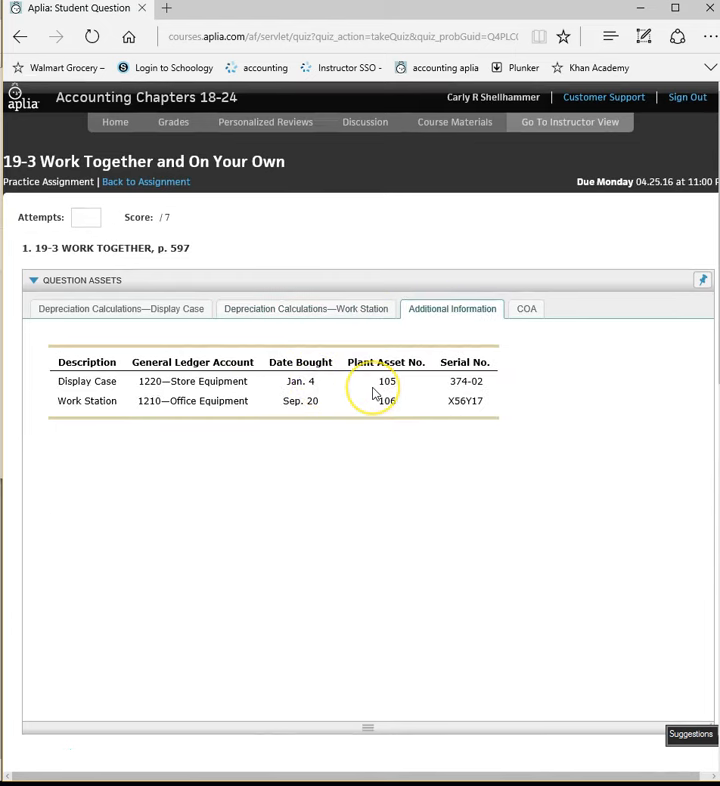
click(526, 308)
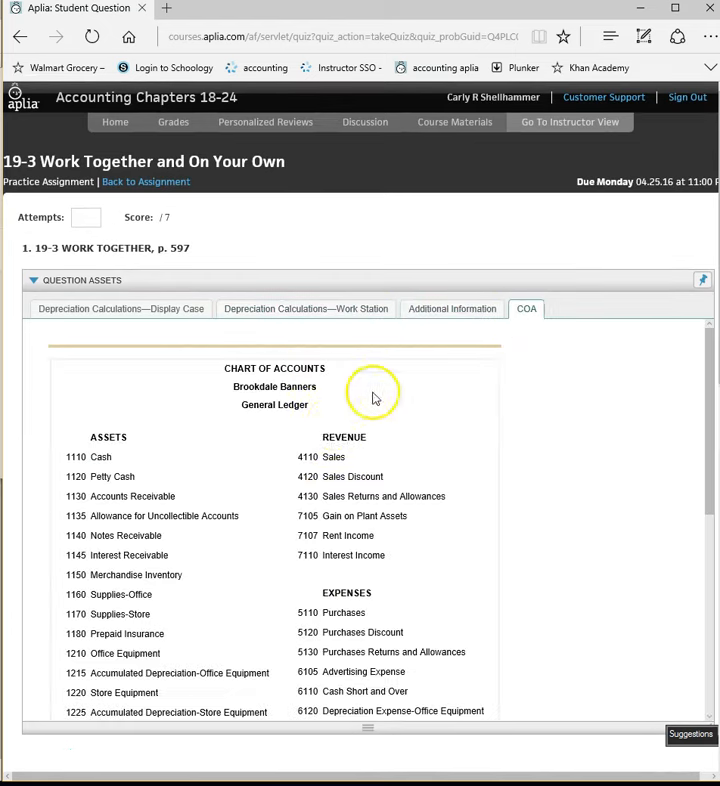
scroll(down, 3)
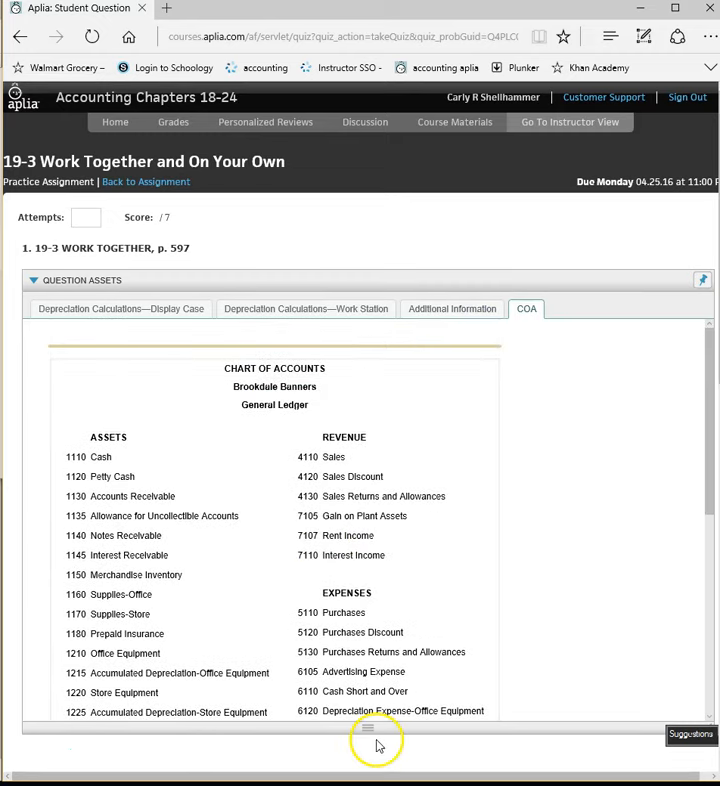
scroll(down, 3)
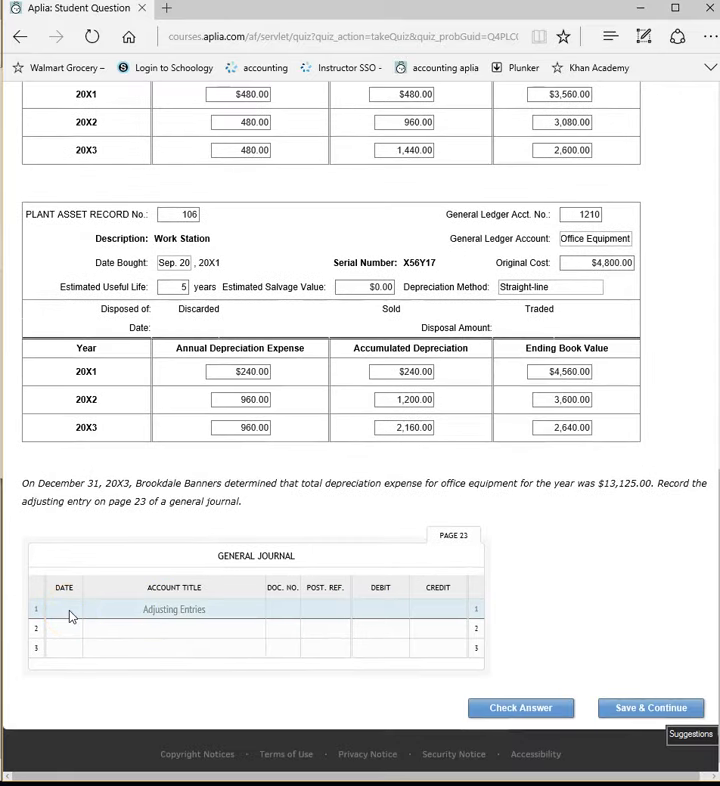
Date journal line 2 Dec. 31 with account title Depreciation Expense-Office Equipment.
click(64, 628)
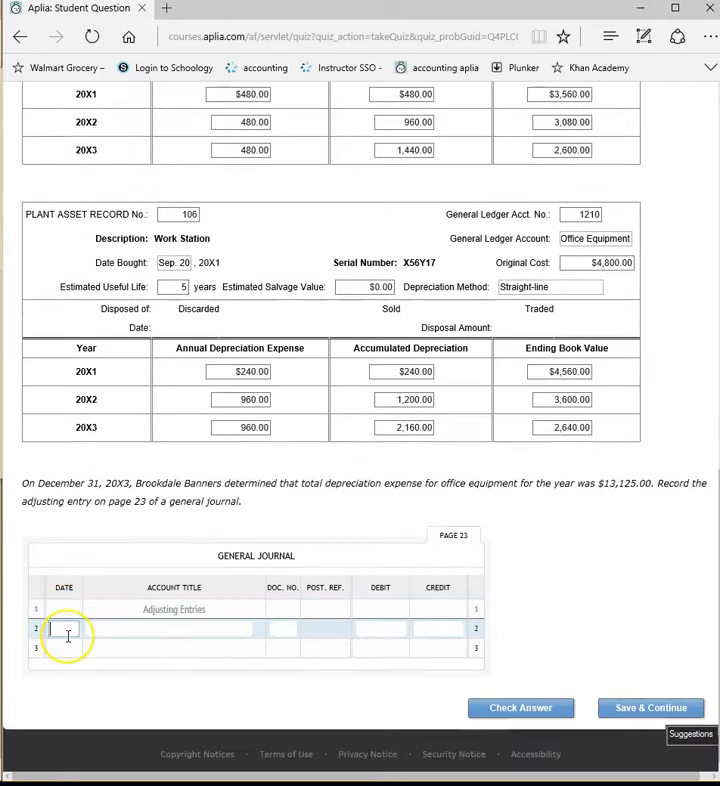
text(Dec. 31)
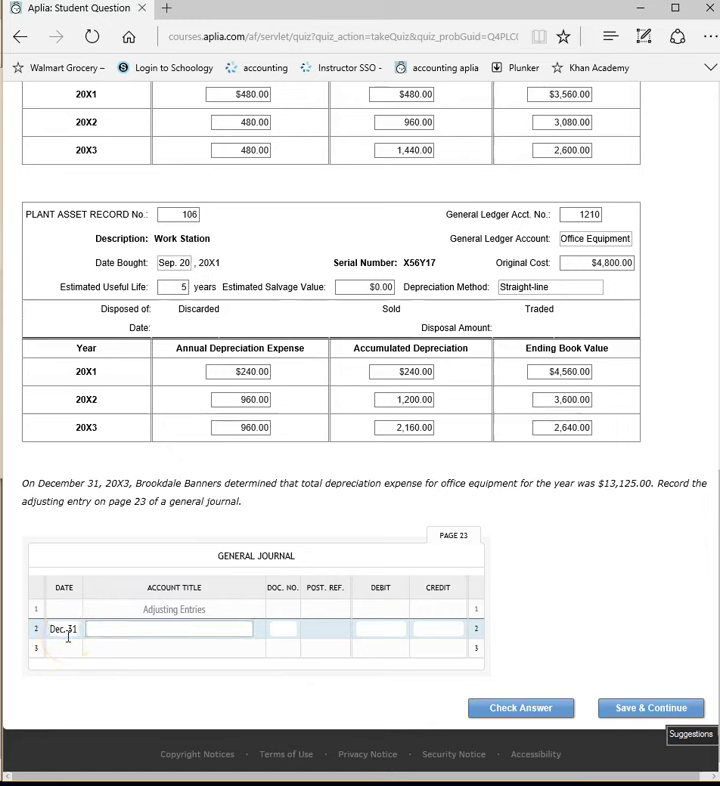
text(Depreciation Expense-Office Equipment)
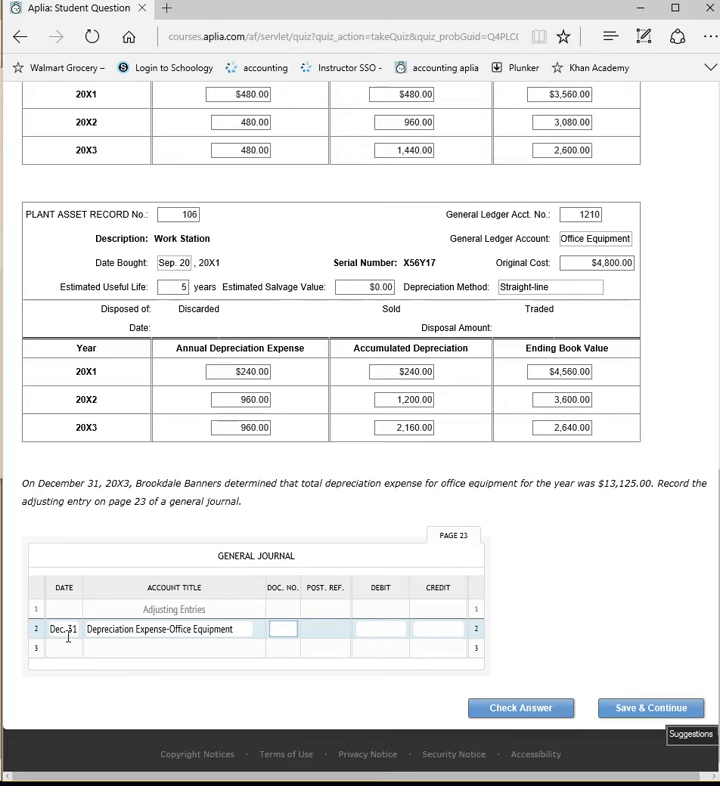
click(380, 628)
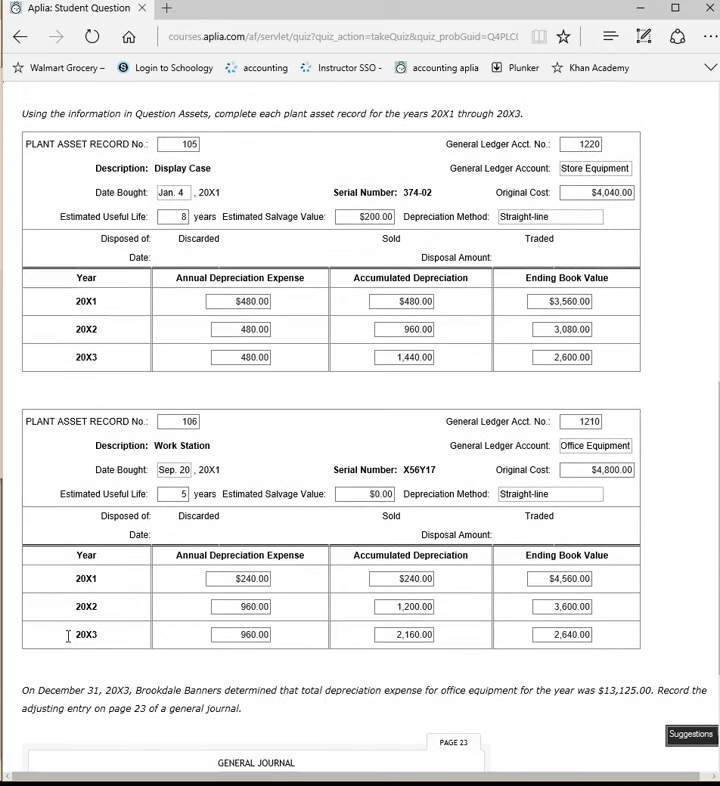
scroll(down, 3)
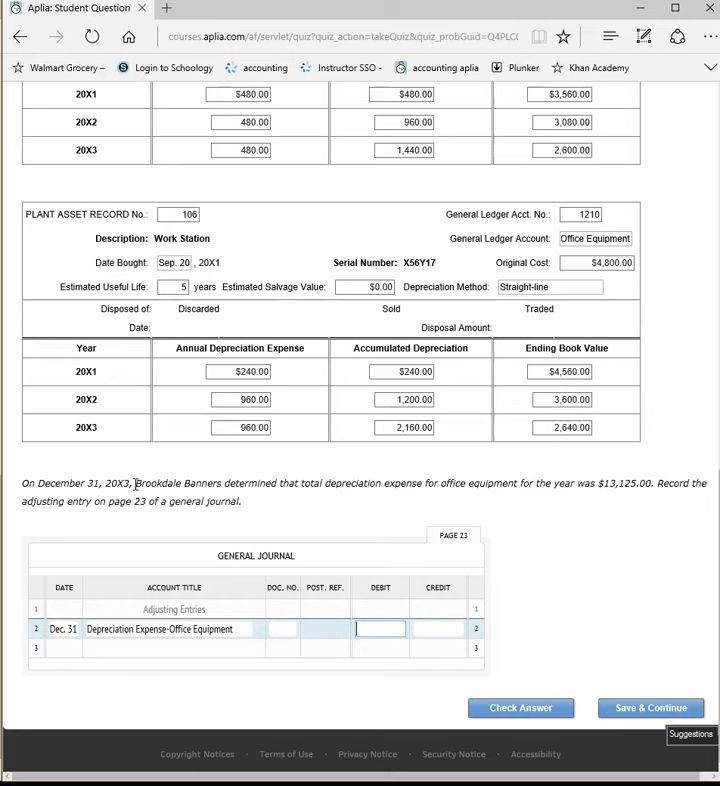
mouse_move(462, 532)
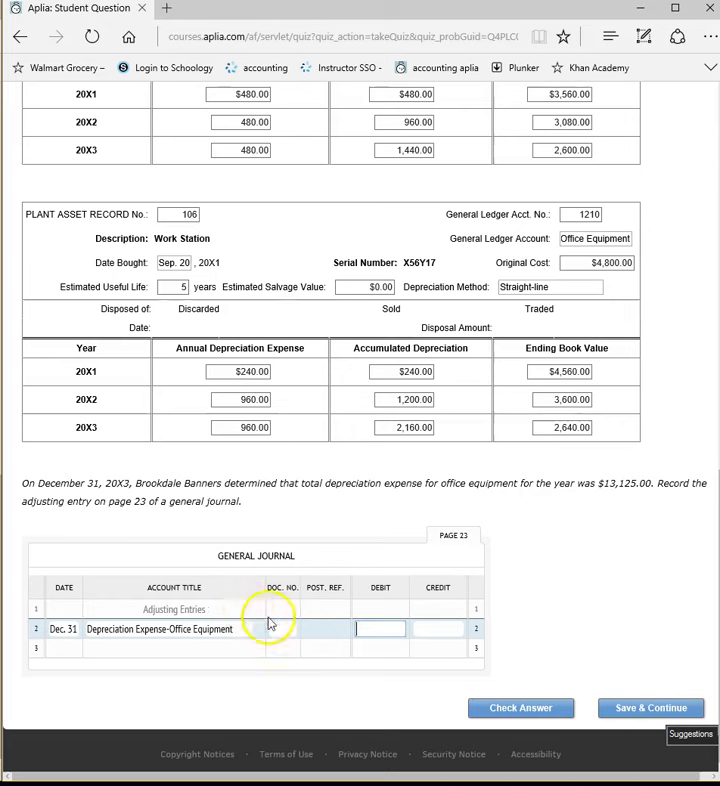
Debit 13,125.00 on line 2 and credit Accumulated Depreciation-Office Equipment 13,125.00 on line 3.
text(1)
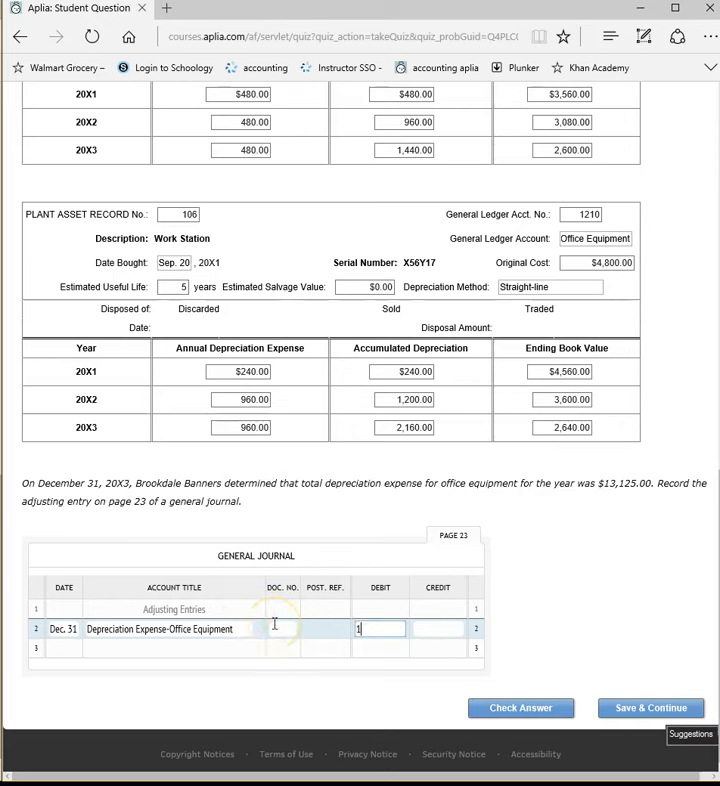
text(3125)
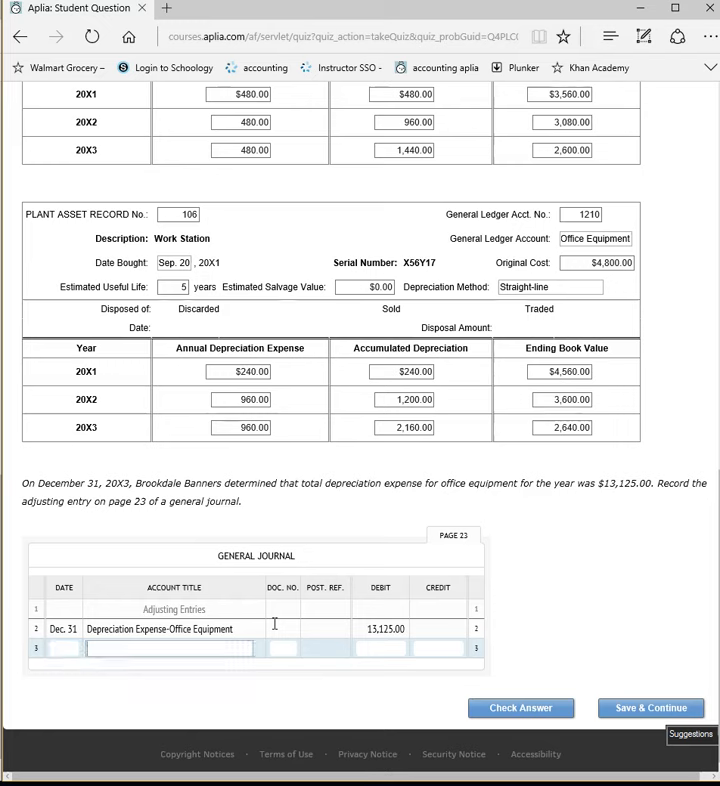
text(accumulated depreciation-office)
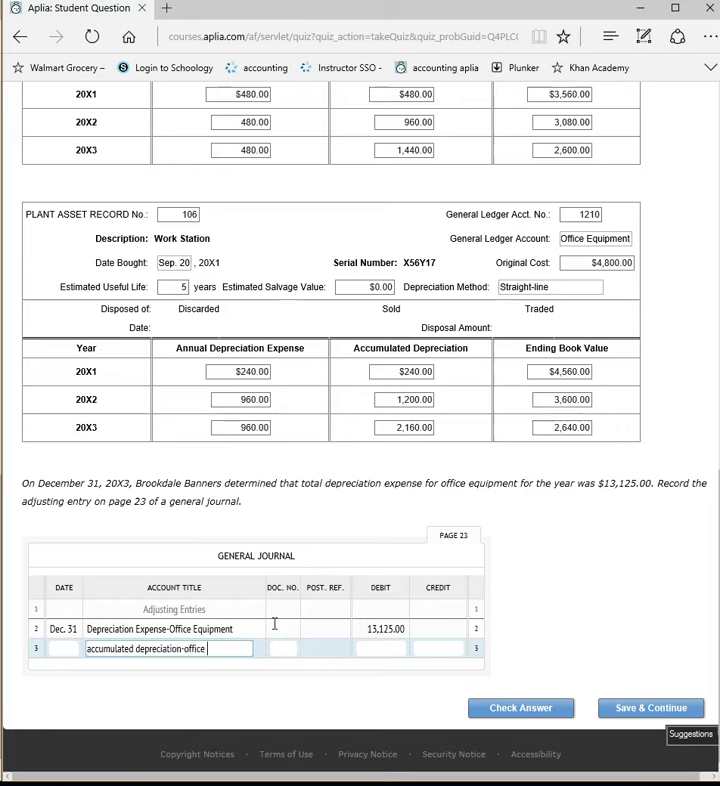
click(436, 648)
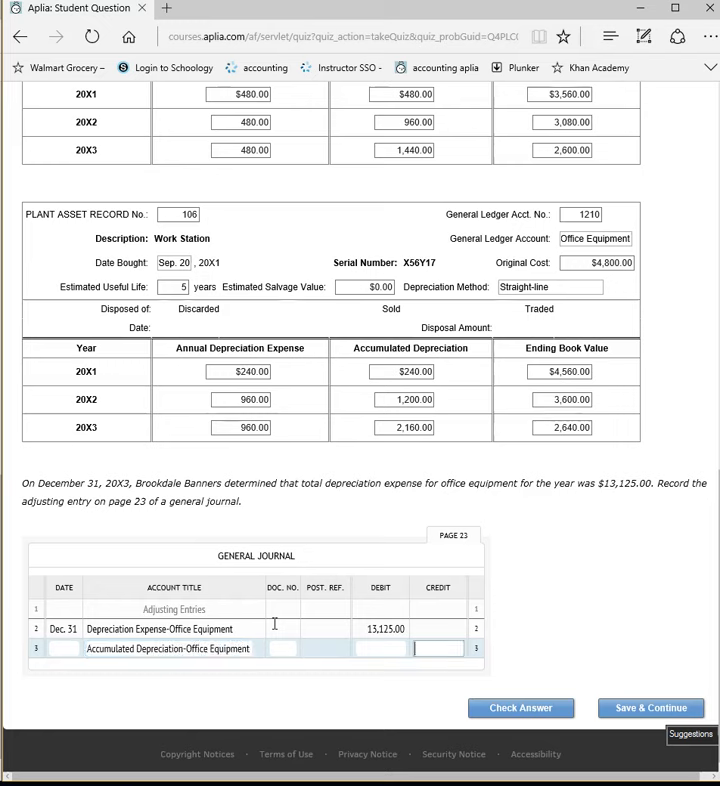
text(13125.00)
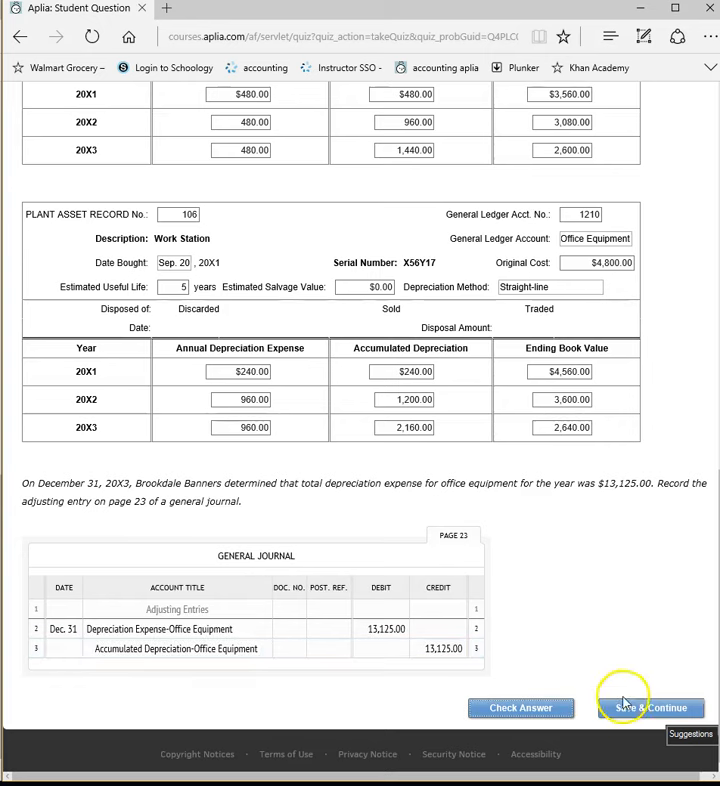
Check the answers and review the results: both asset records 2/2 and the journal 27/27.
click(648, 708)
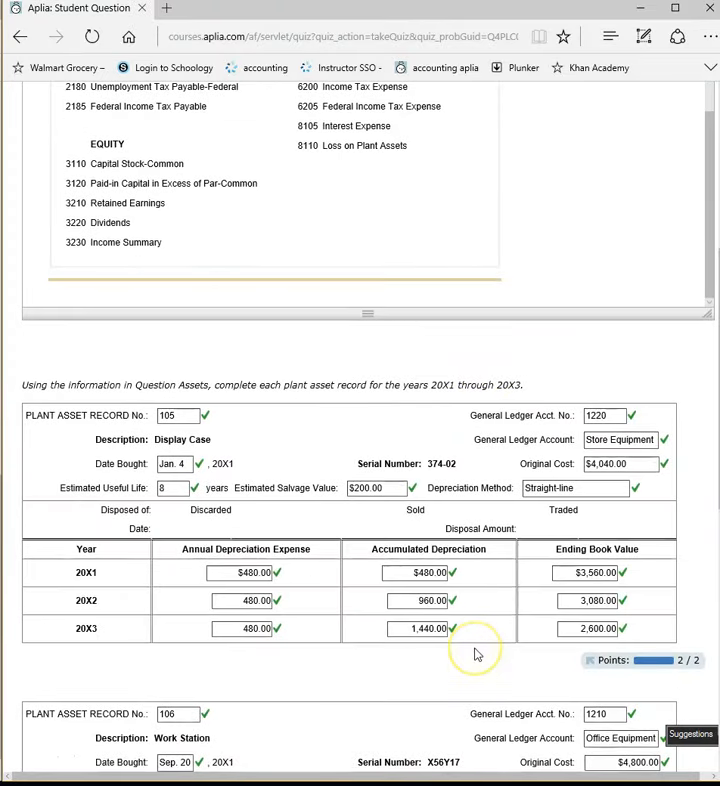
scroll(down, 3)
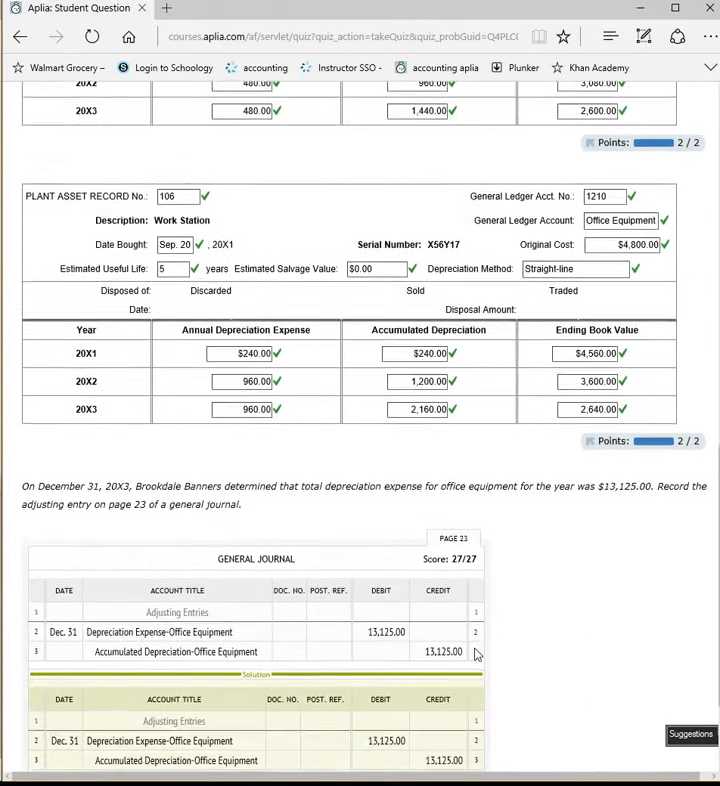
scroll(down, 3)
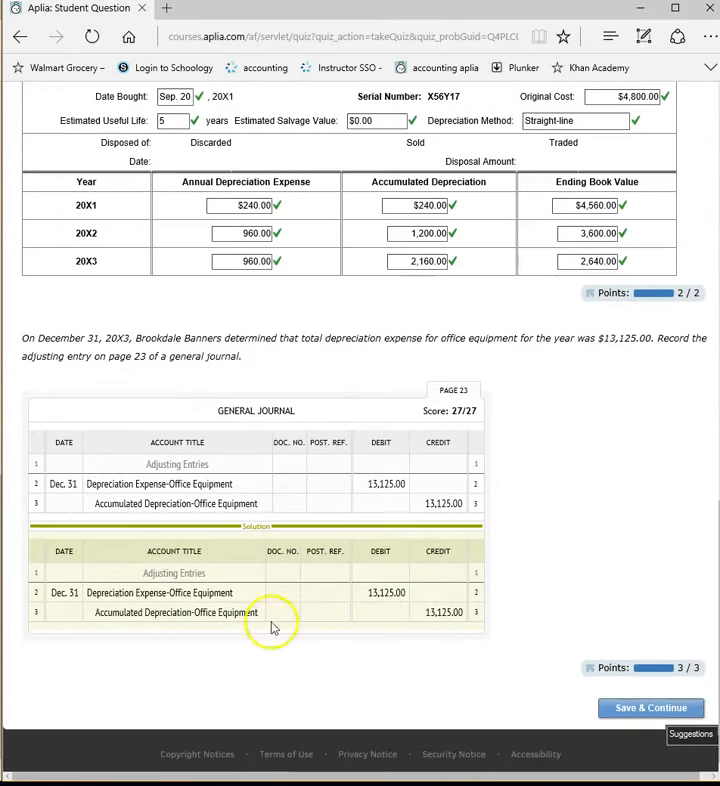